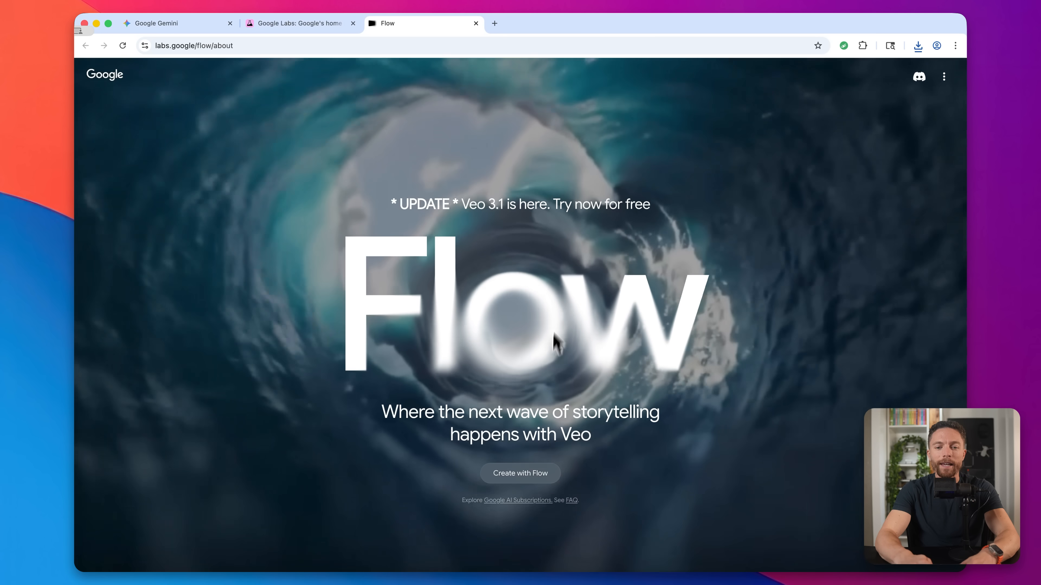
# Enter Flow via 'Create with Flow' to reach the projects dashboard
pyautogui.click(520, 473)
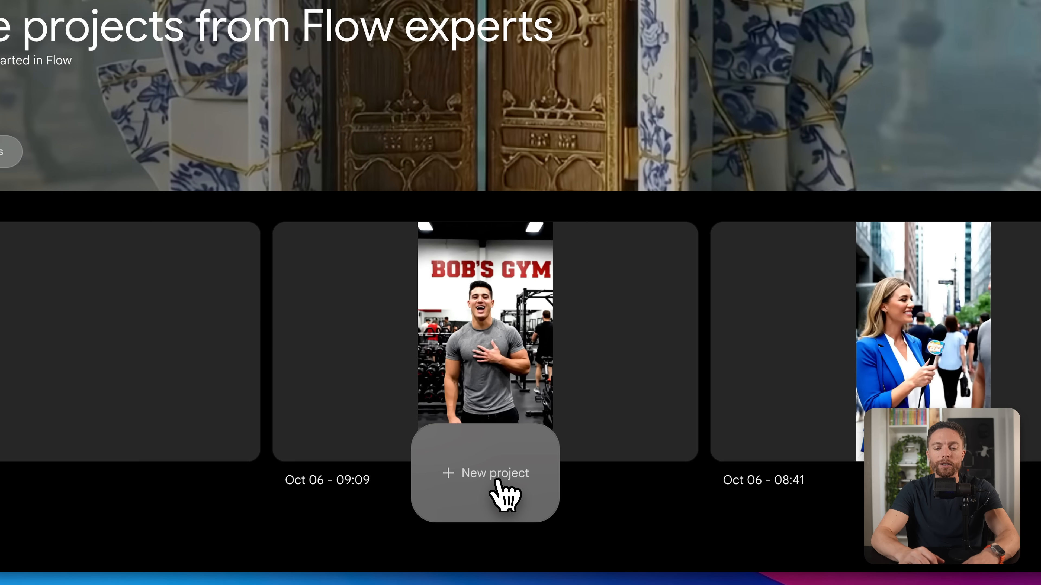
# Create a new blank project and set its mode to Ingredients to Video after trying Frames to Video
pyautogui.click(485, 473)
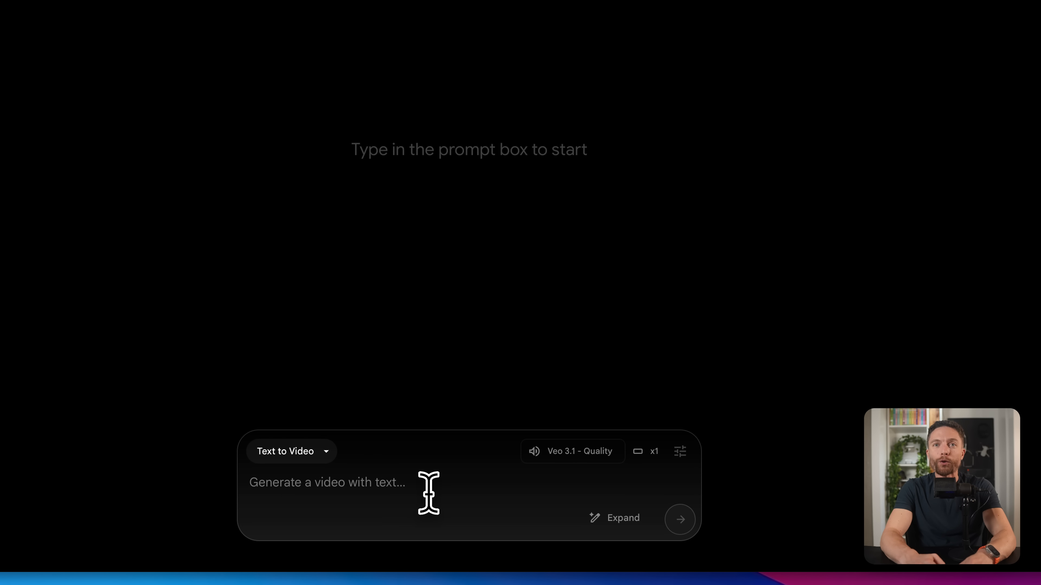
pyautogui.click(290, 451)
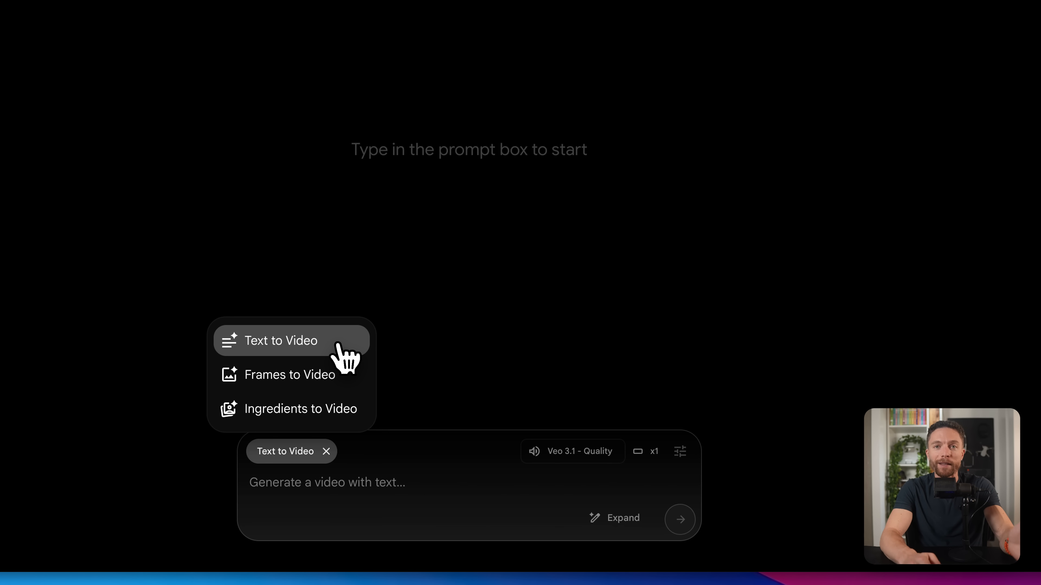
pyautogui.click(289, 375)
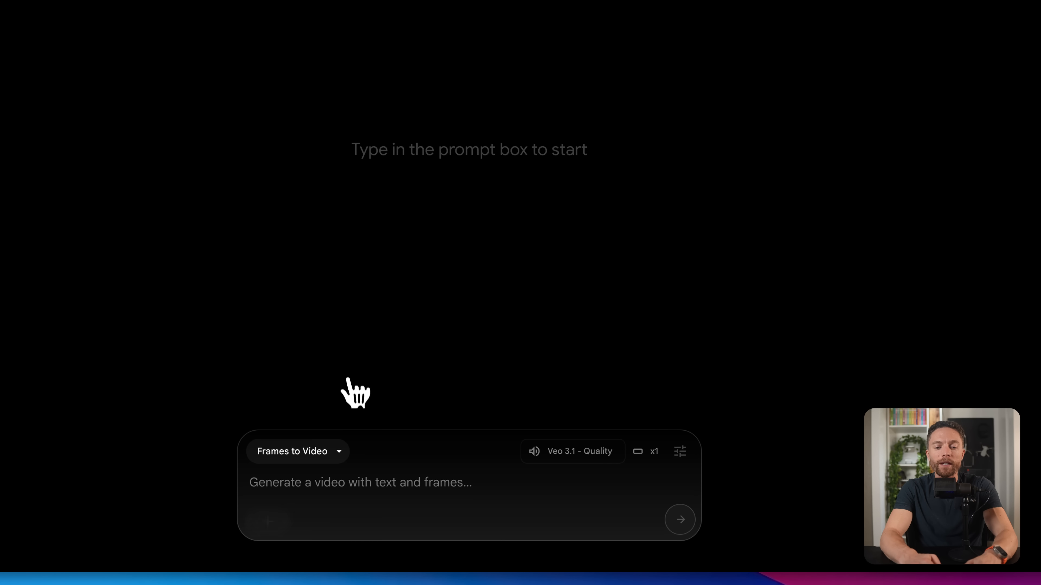
pyautogui.click(296, 452)
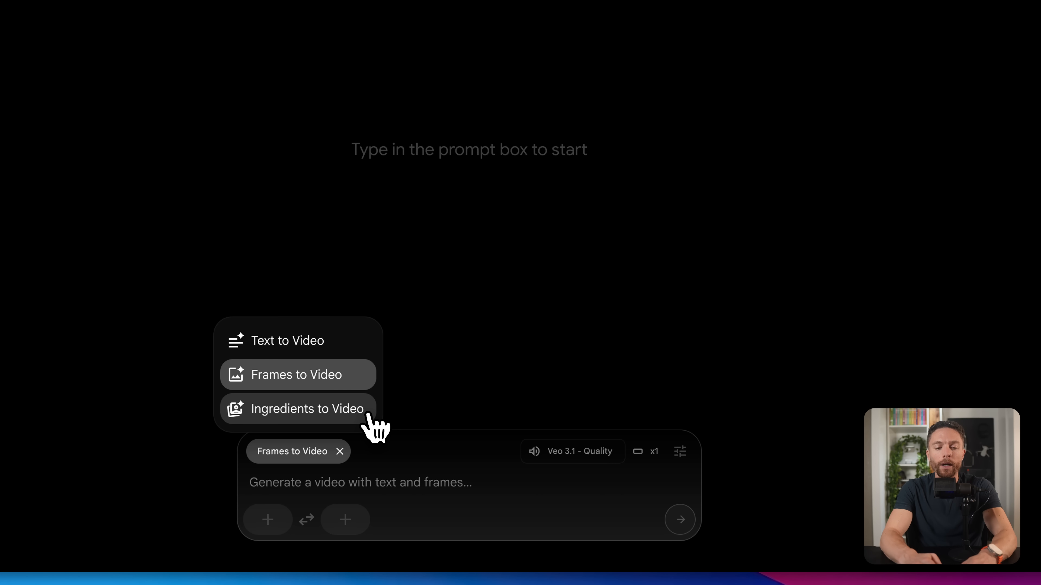
pyautogui.click(307, 409)
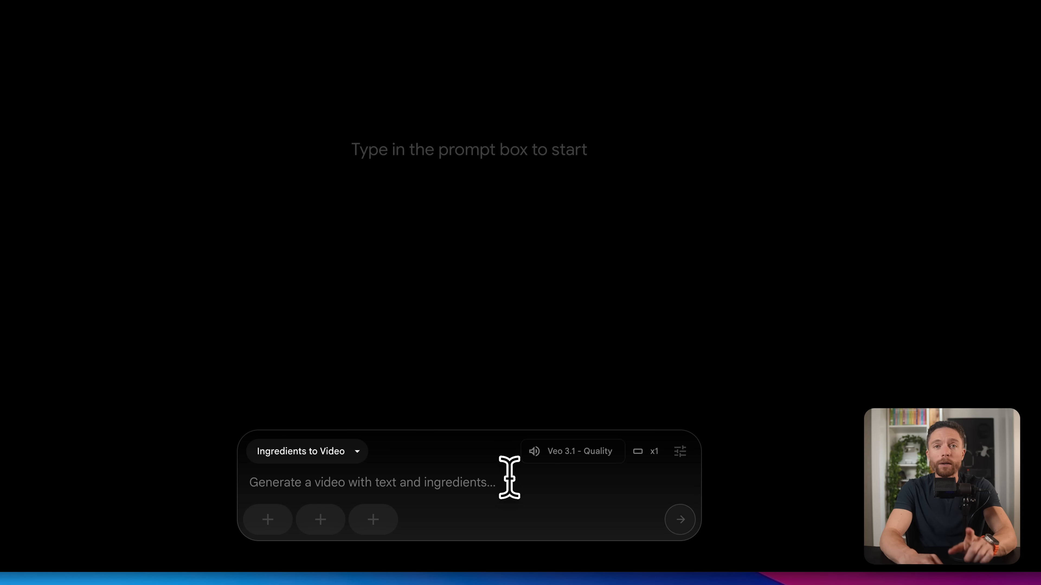
# Keep Landscape (16:9) and 1 output, and set the model to Veo 3.1 - Fast
pyautogui.click(679, 452)
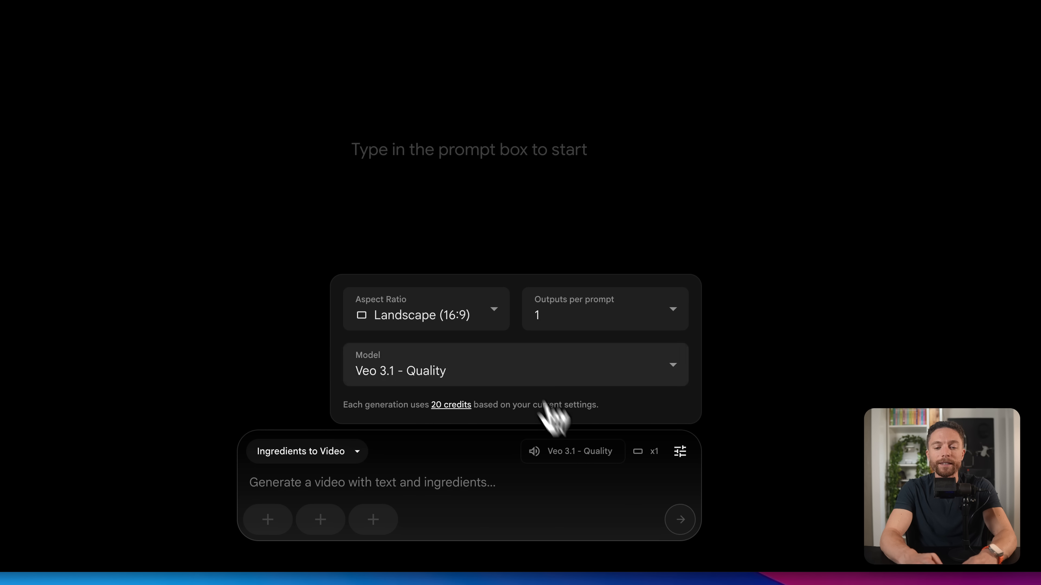
pyautogui.click(425, 309)
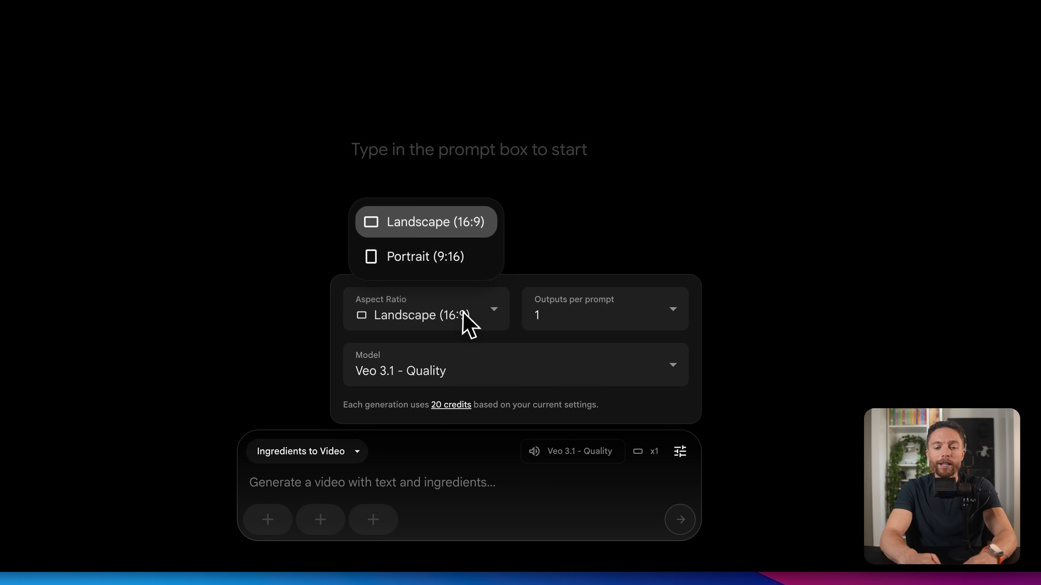
pyautogui.moveTo(473, 236)
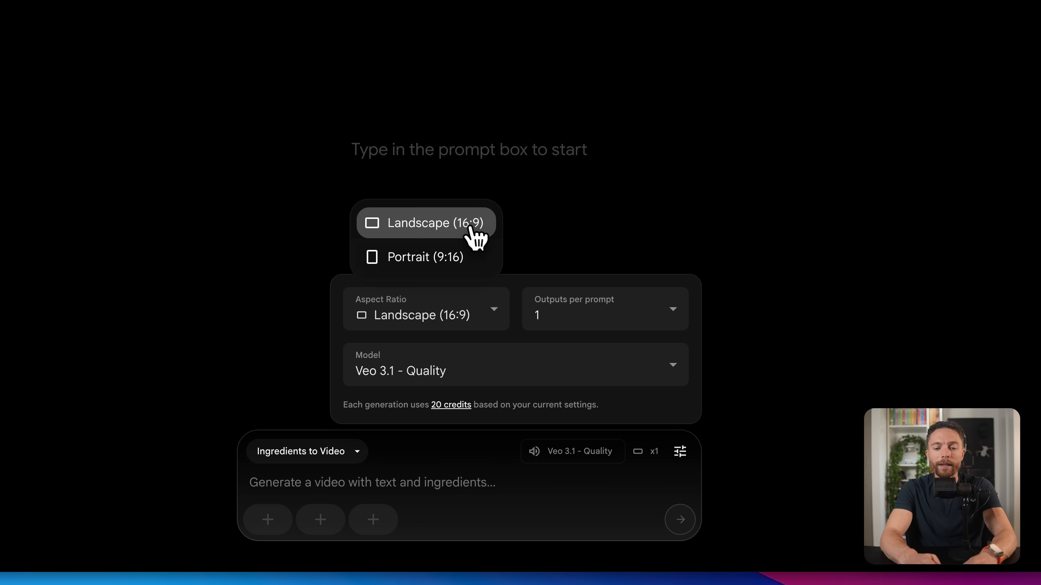
pyautogui.click(604, 308)
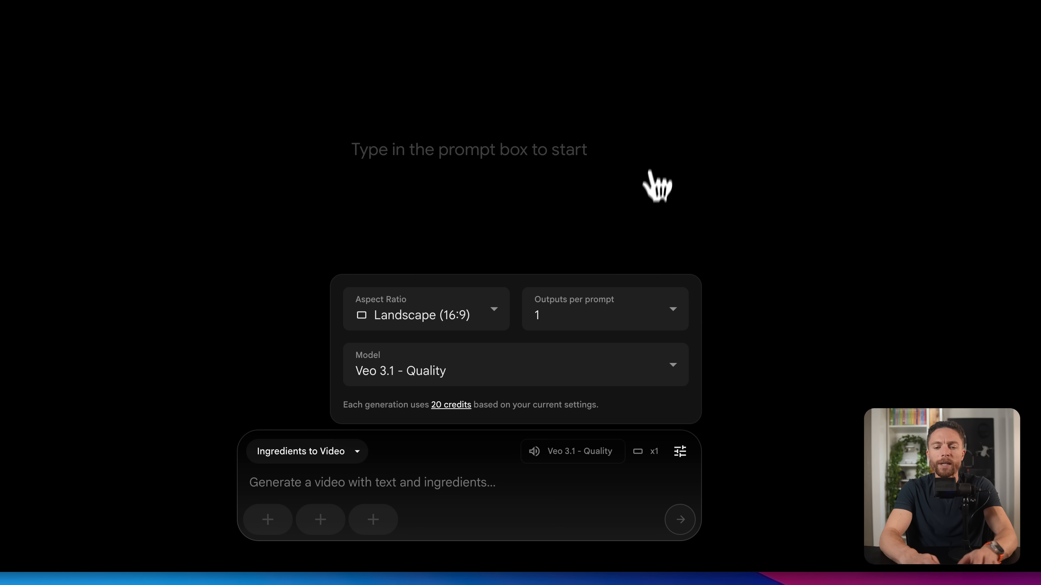
pyautogui.moveTo(638, 325)
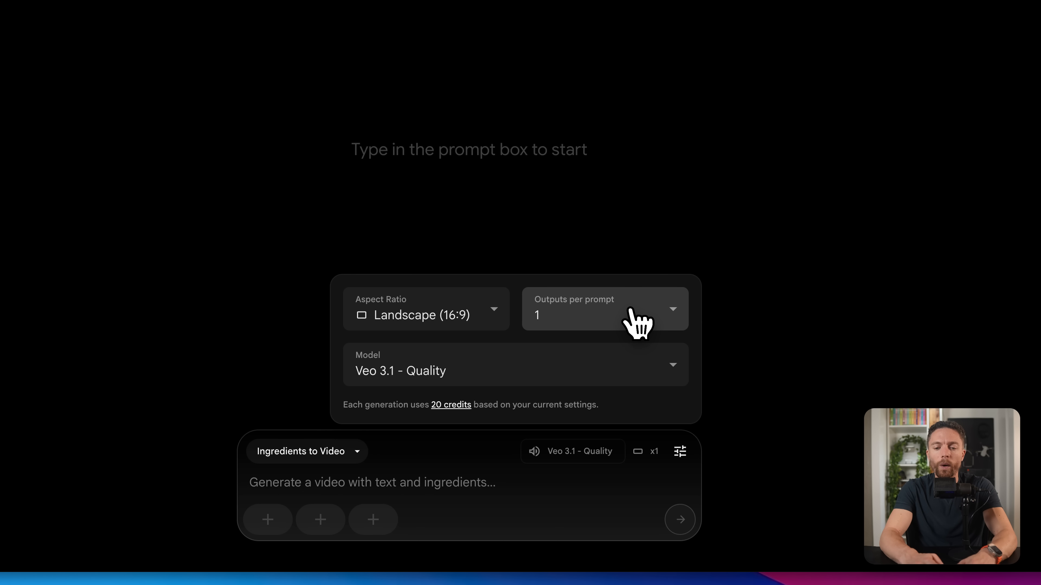
pyautogui.click(514, 371)
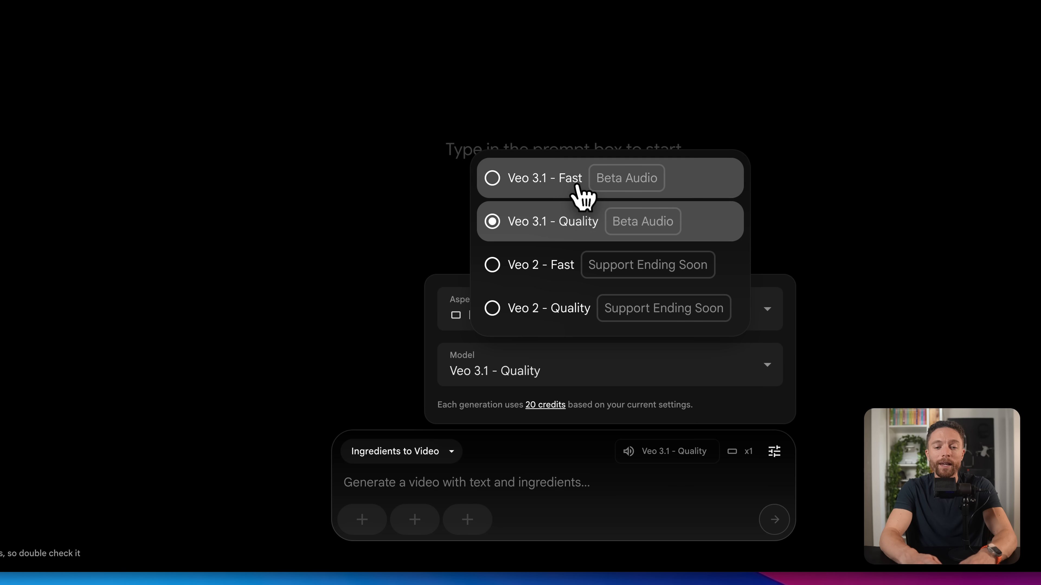
pyautogui.click(544, 178)
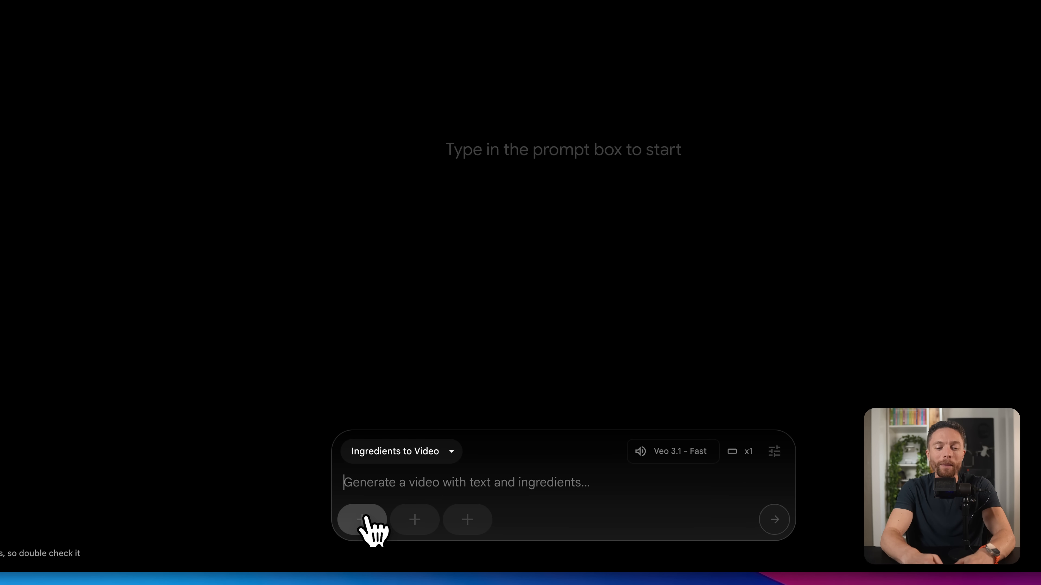
# Add the dog and cap images as ingredients, write the dog-wearing-hat prompt and generate the video
pyautogui.click(362, 520)
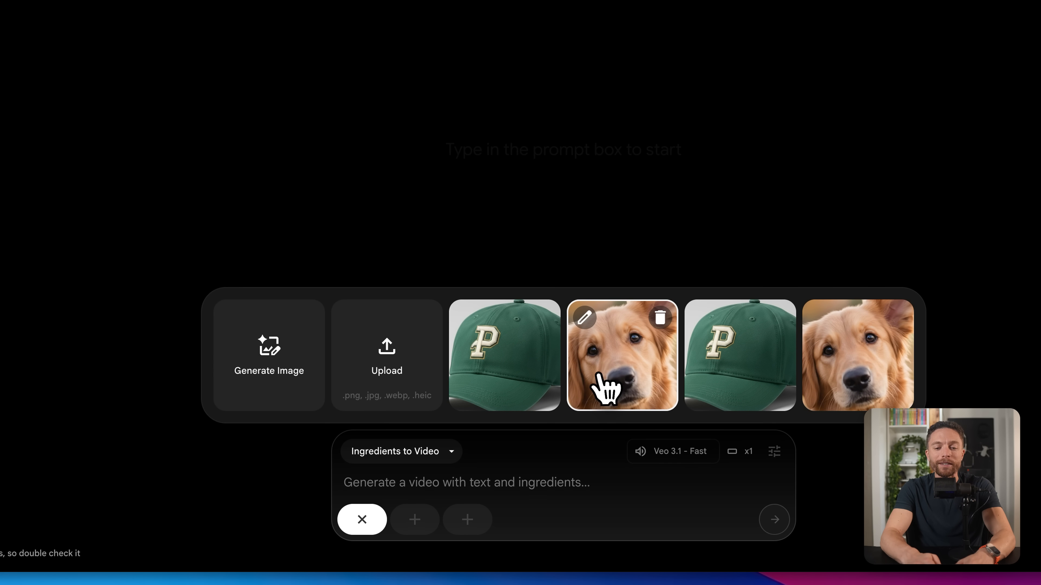
pyautogui.moveTo(624, 382)
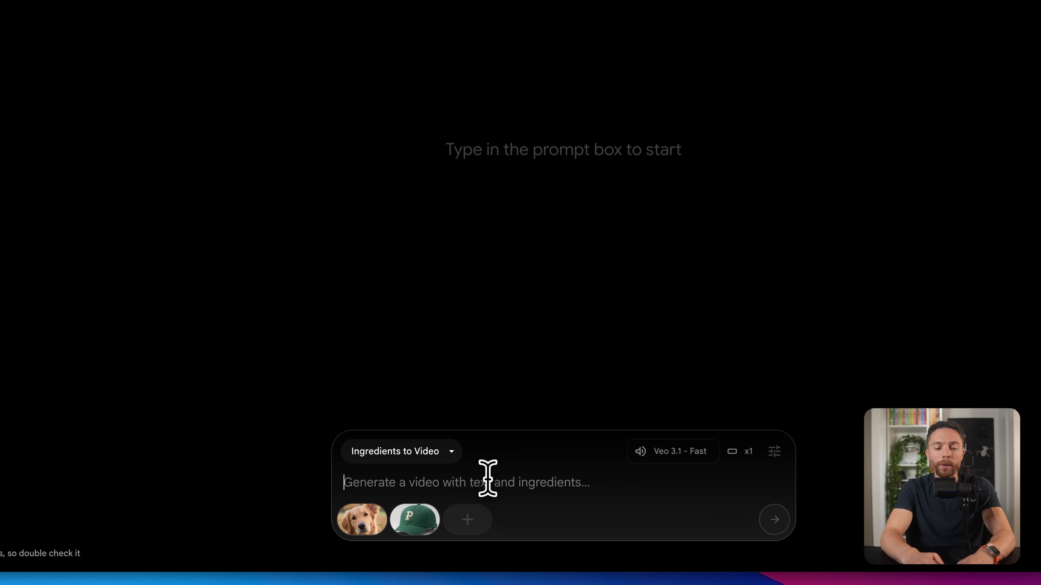
pyautogui.write('Create a video of this dog, wearing this hat, looking into the camera, sitting down, and cocking his head.')
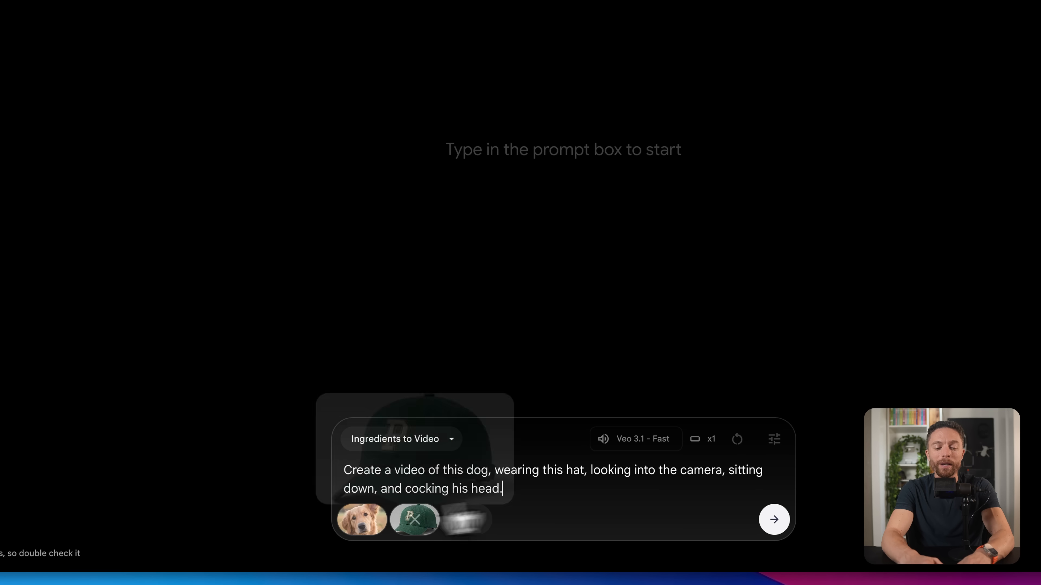
pyautogui.click(773, 520)
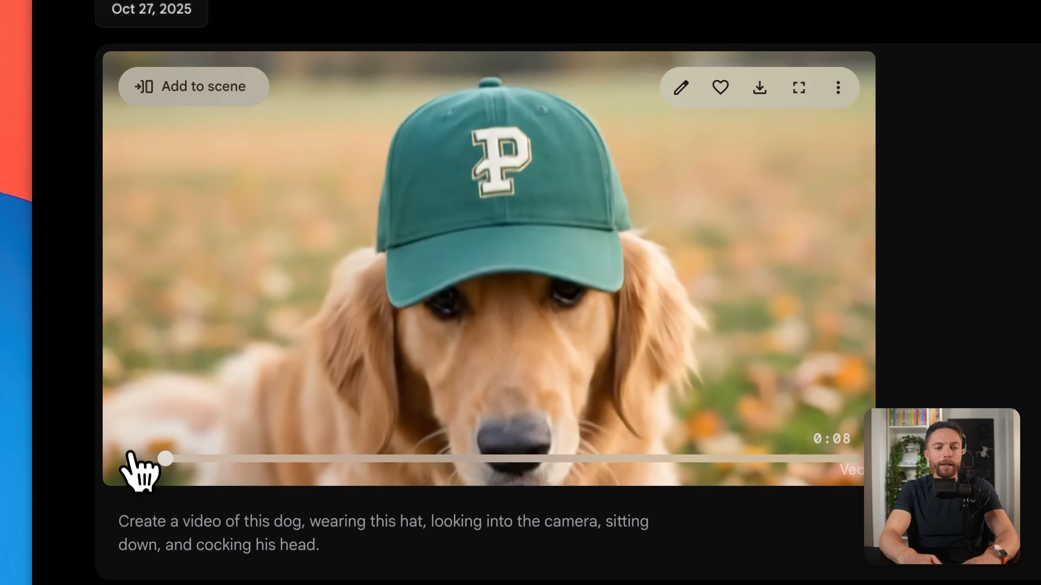
pyautogui.click(133, 458)
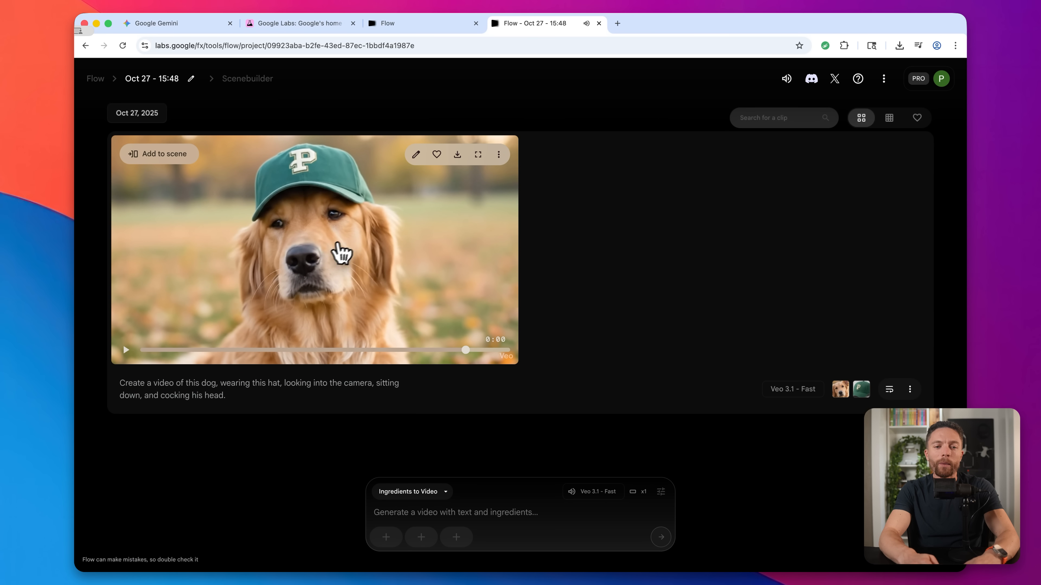
pyautogui.moveTo(346, 253)
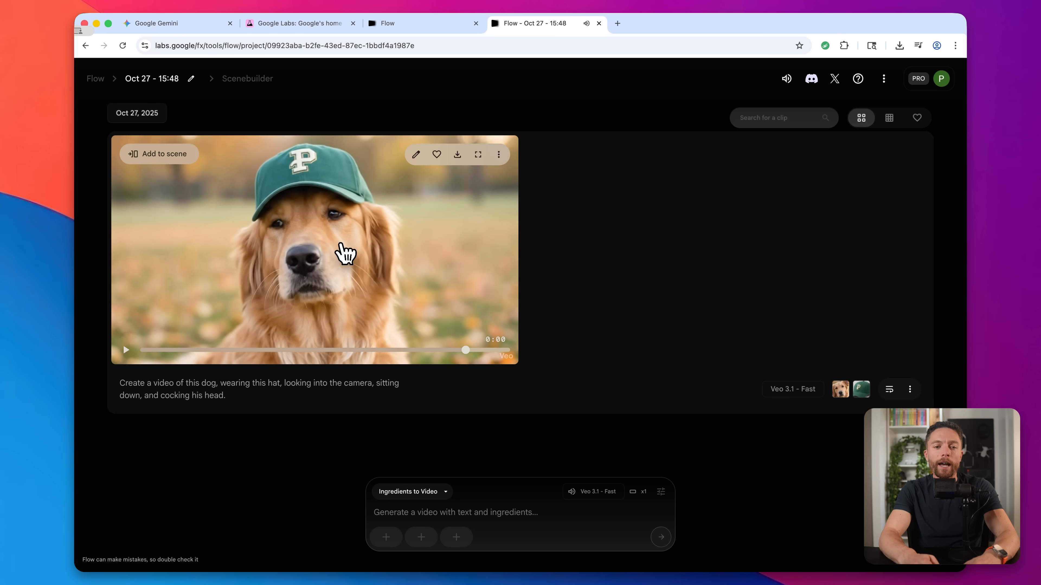
pyautogui.moveTo(328, 184)
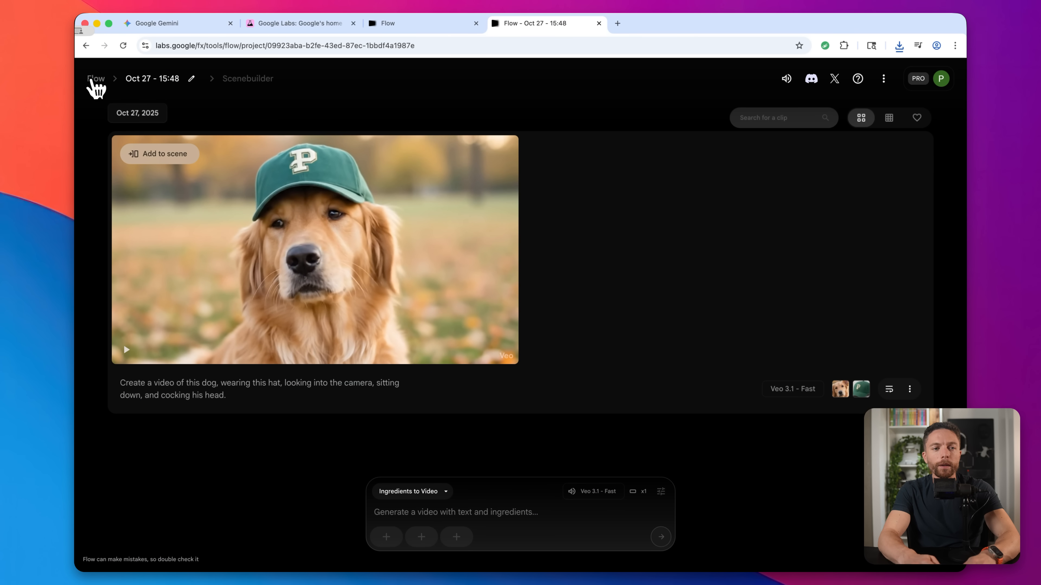
# In a new project, upload and save the cropped model portrait and sunglasses photo as ingredients
pyautogui.click(94, 78)
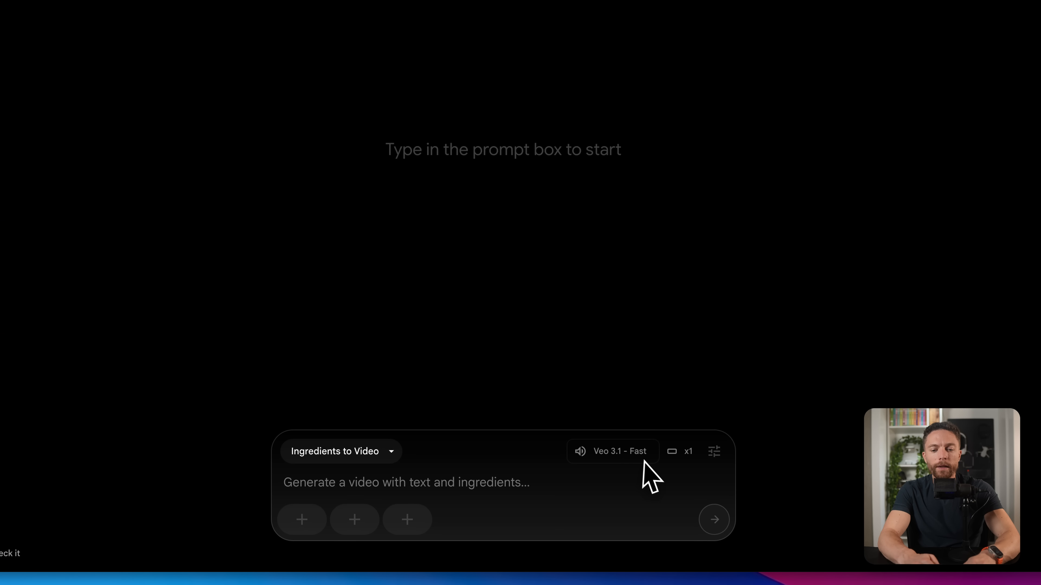
pyautogui.click(406, 483)
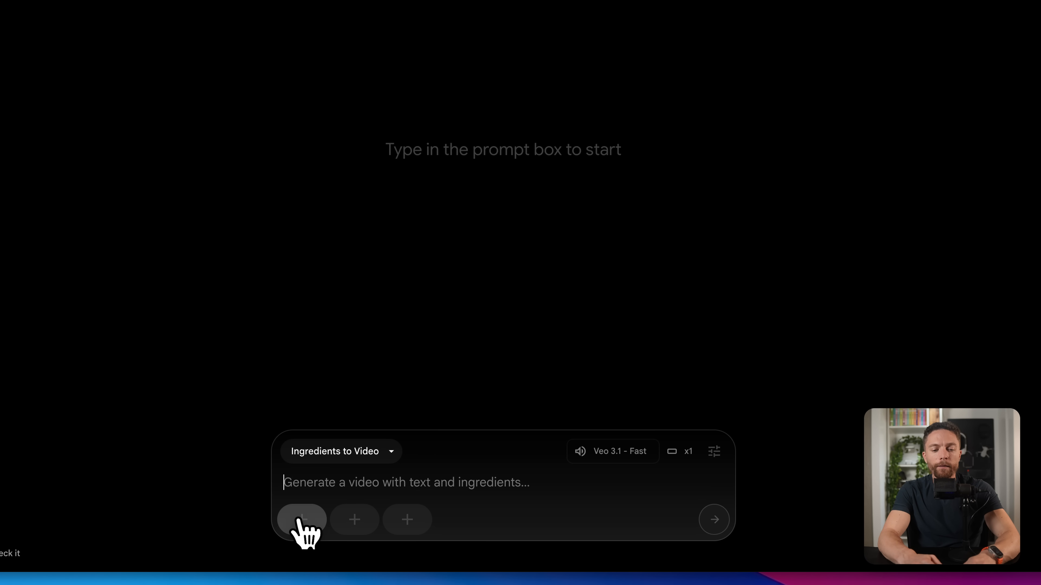
pyautogui.click(302, 520)
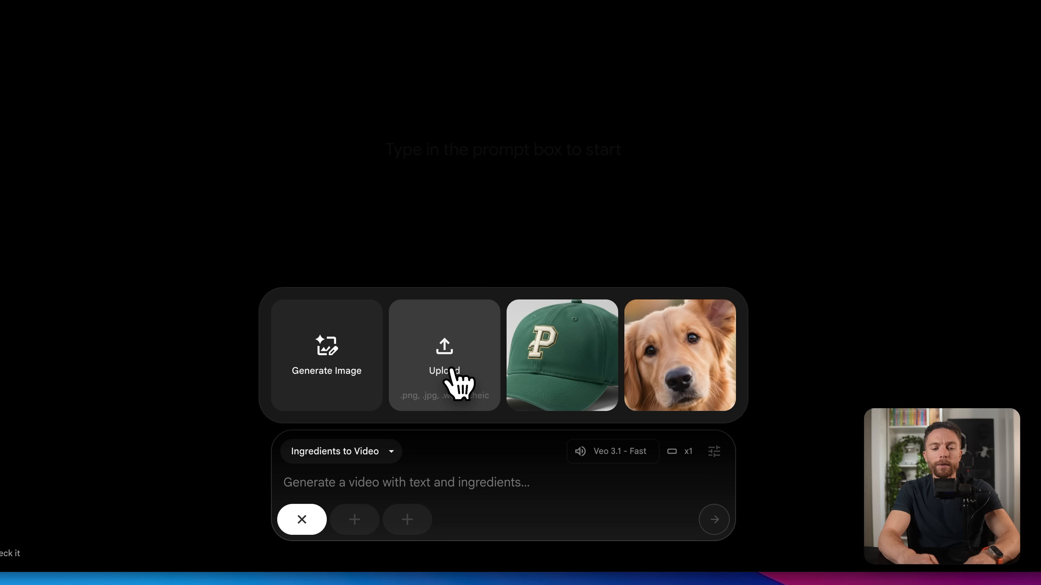
pyautogui.click(443, 355)
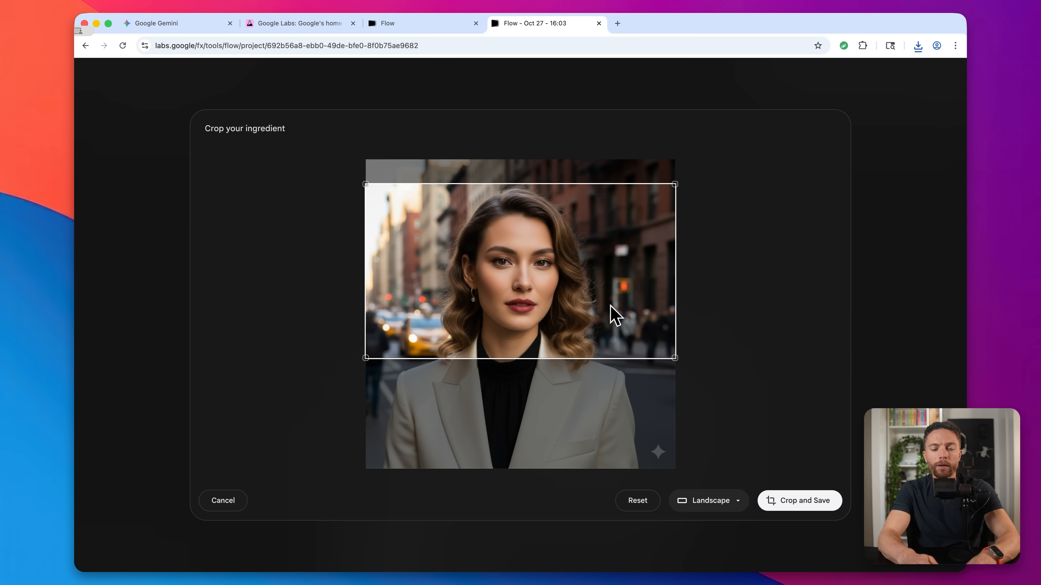
pyautogui.click(799, 500)
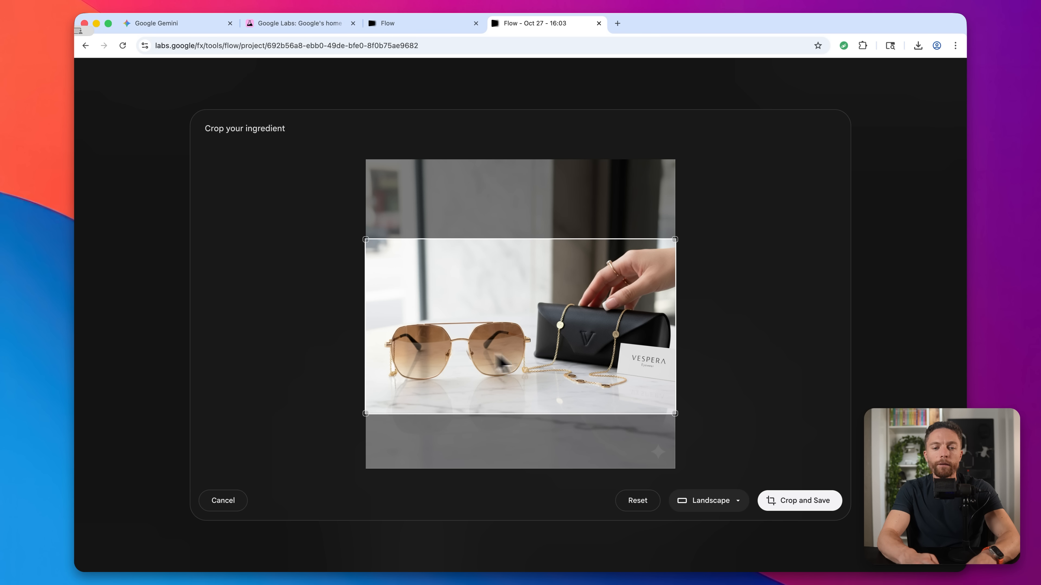
pyautogui.click(799, 500)
pyautogui.write('Show the model wearing the sunglasses in a sunny outdoor setting, camera slowly pans to show the product details and fit.')
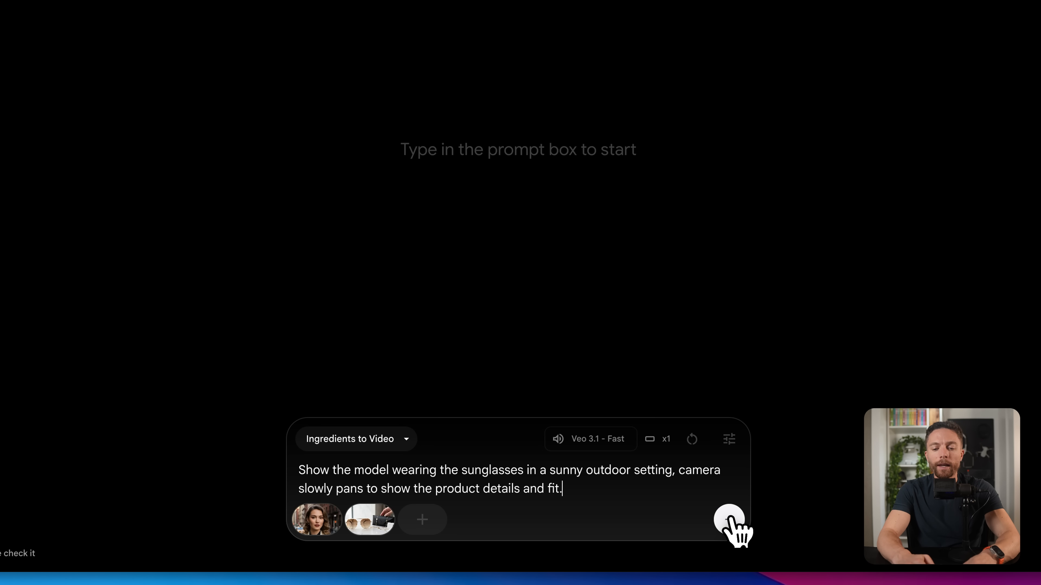
pyautogui.click(730, 524)
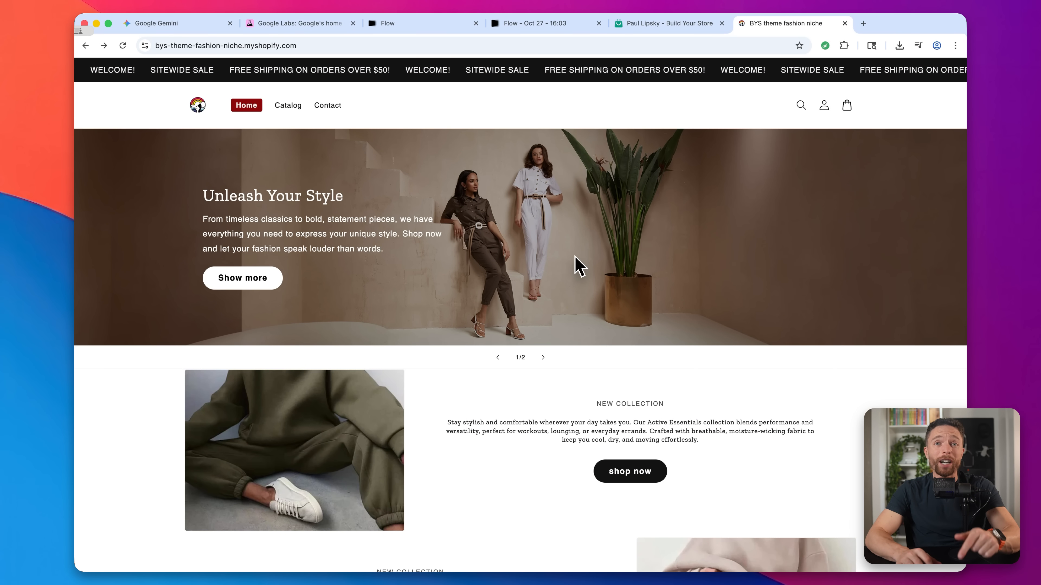
pyautogui.scroll(-3)
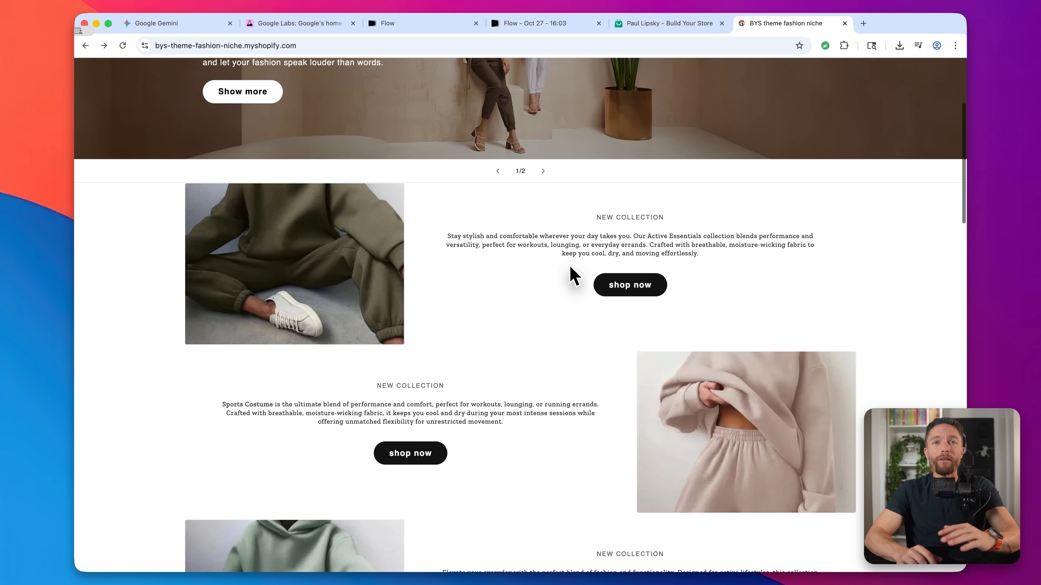
pyautogui.scroll(-3)
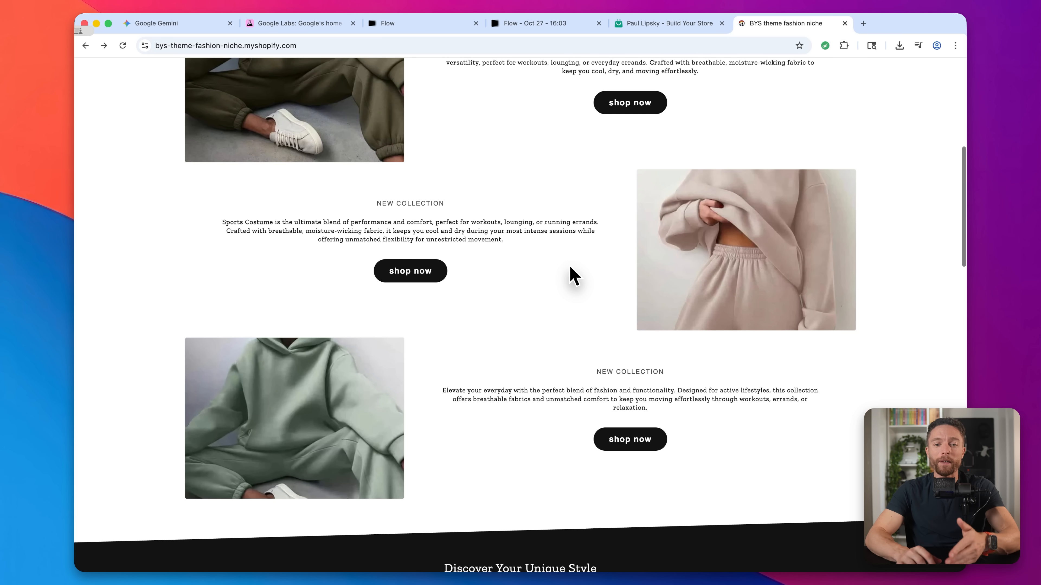
pyautogui.scroll(-3)
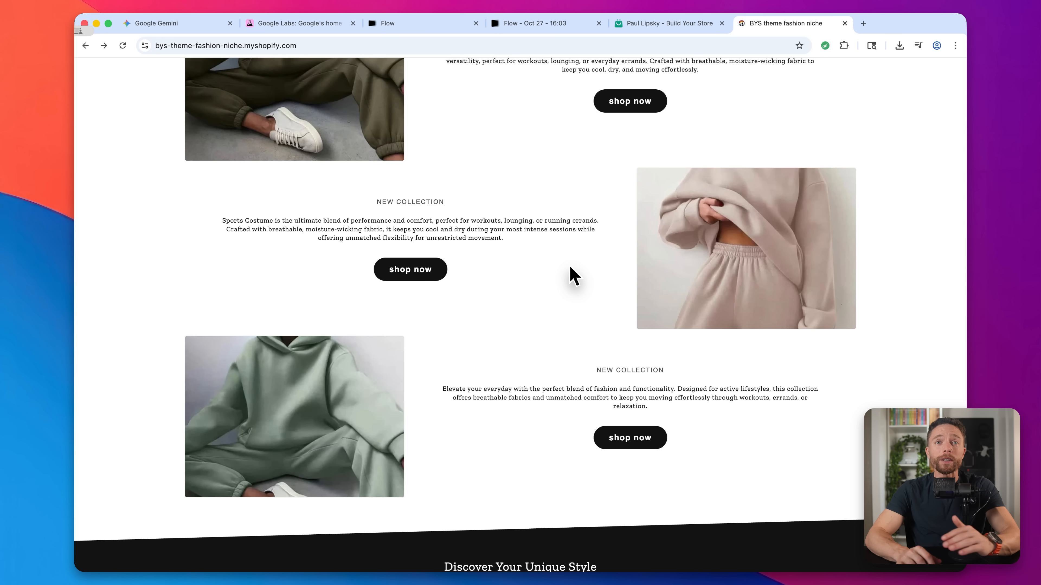
pyautogui.scroll(-3)
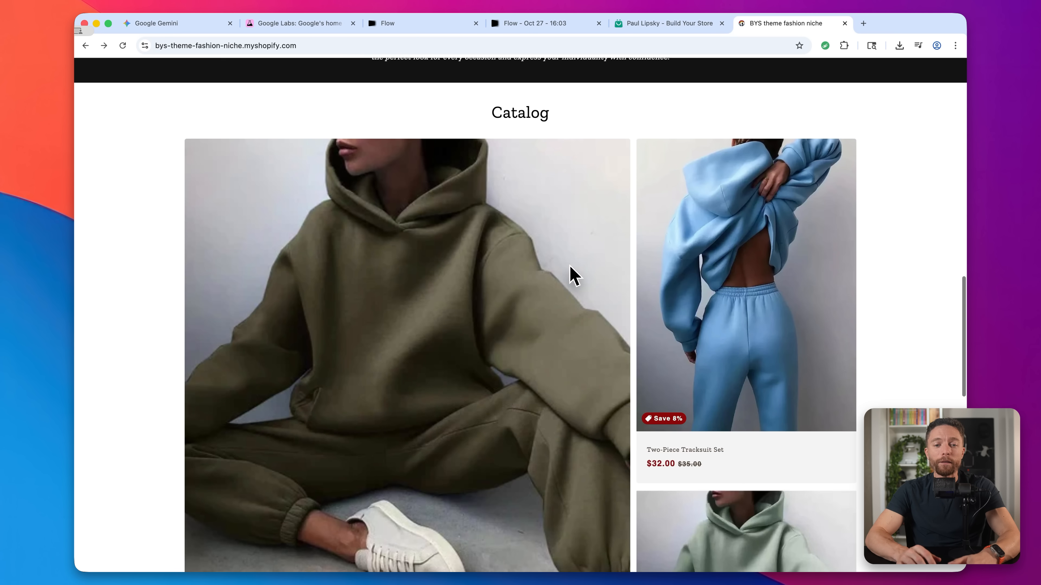
pyautogui.scroll(-3)
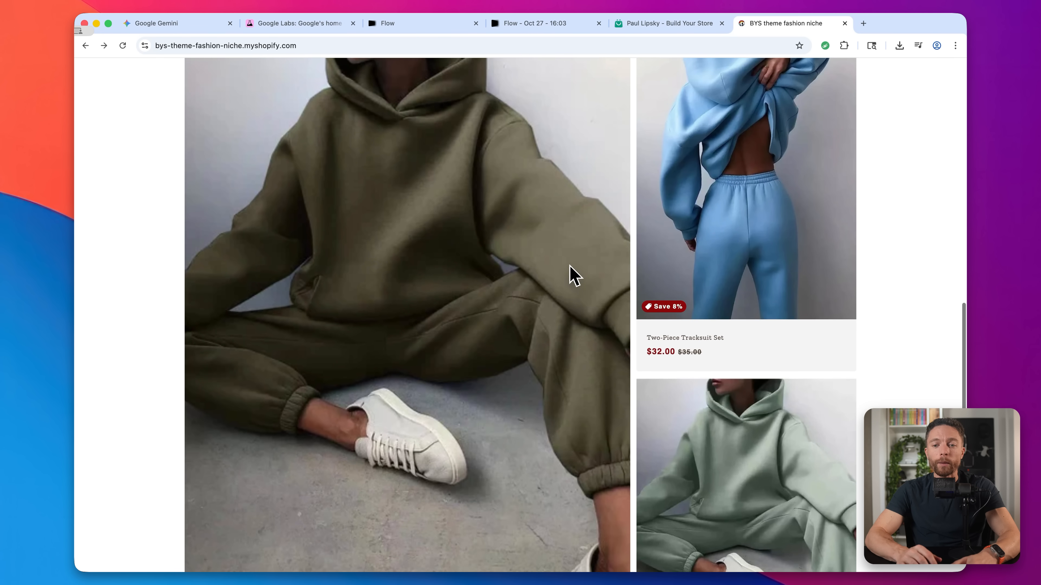
pyautogui.scroll(-3)
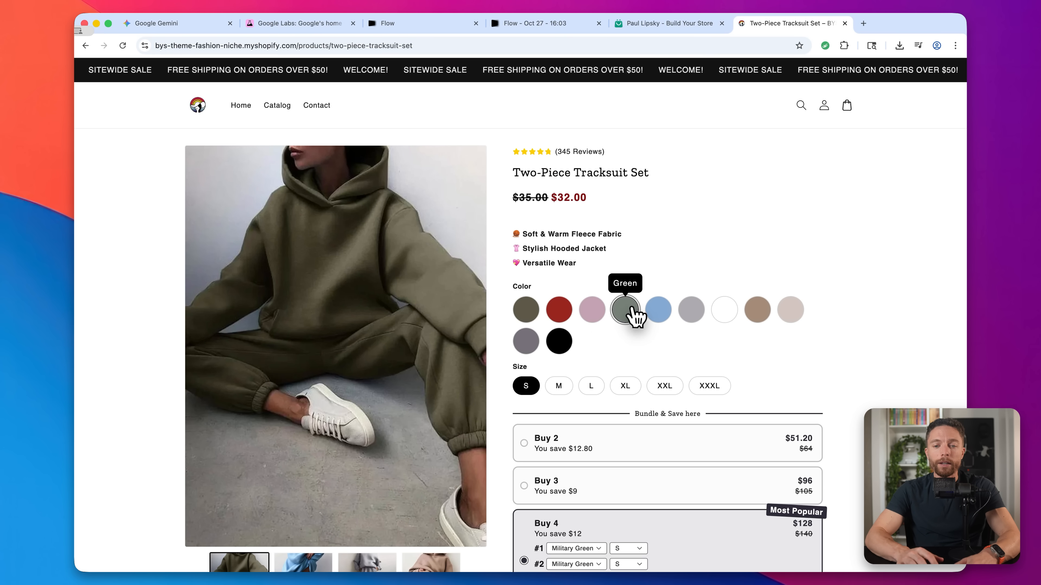
pyautogui.click(625, 310)
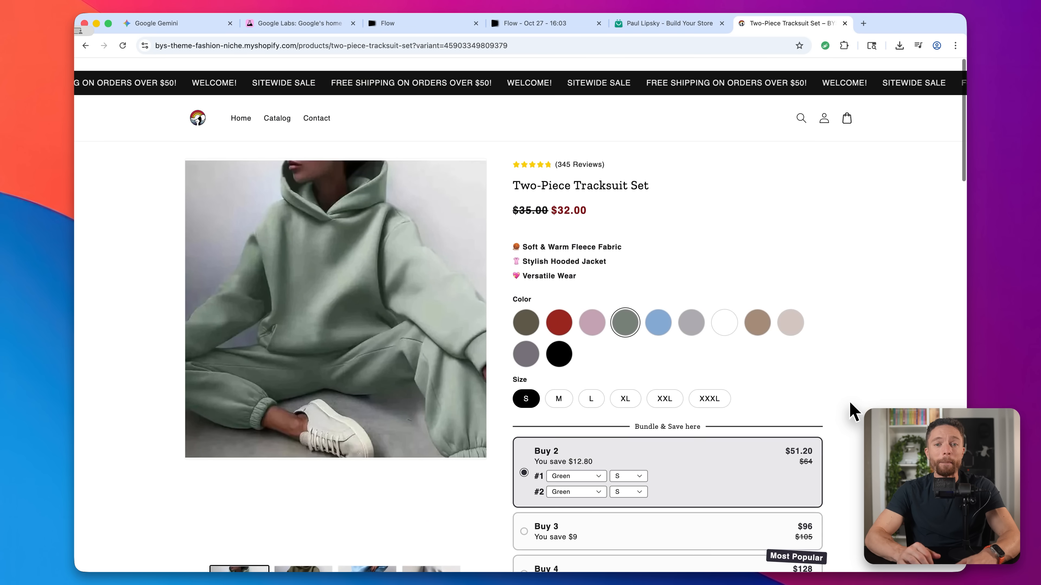
pyautogui.scroll(-3)
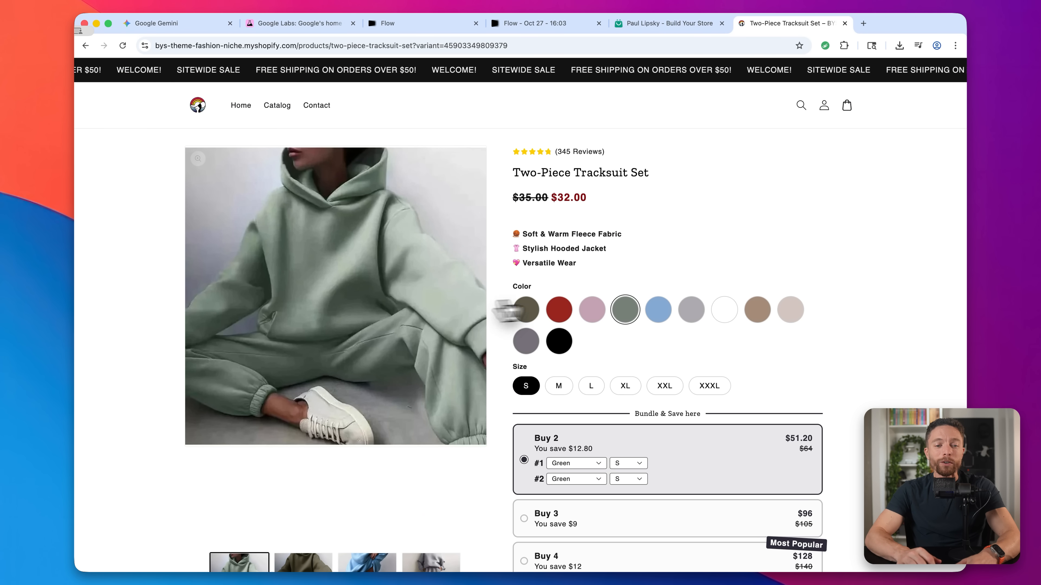
pyautogui.click(246, 105)
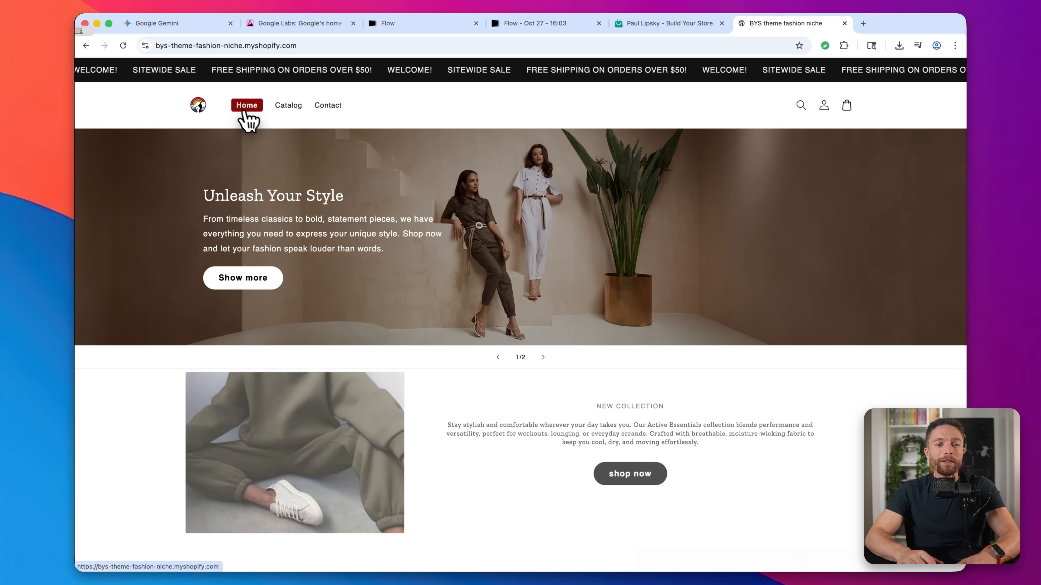
pyautogui.scroll(-3)
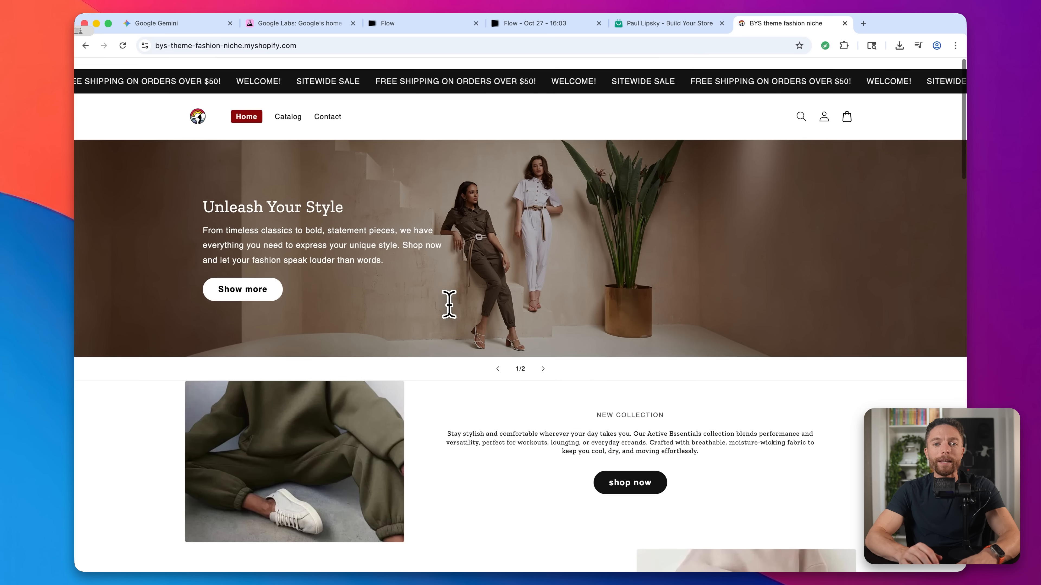
pyautogui.scroll(-3)
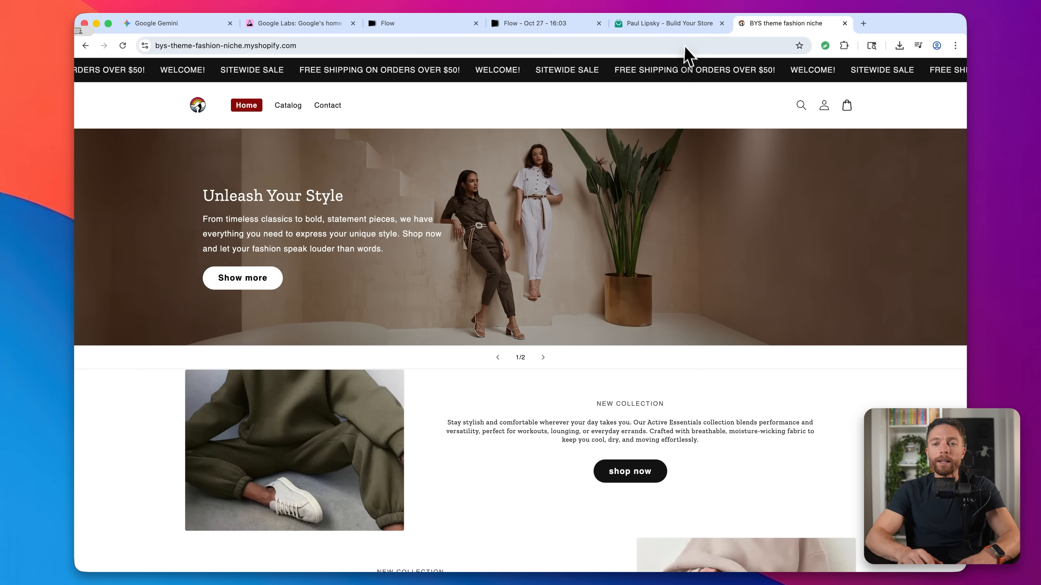
# Browse the Build Your Store page and start the free Shopify store sign-up
pyautogui.click(666, 23)
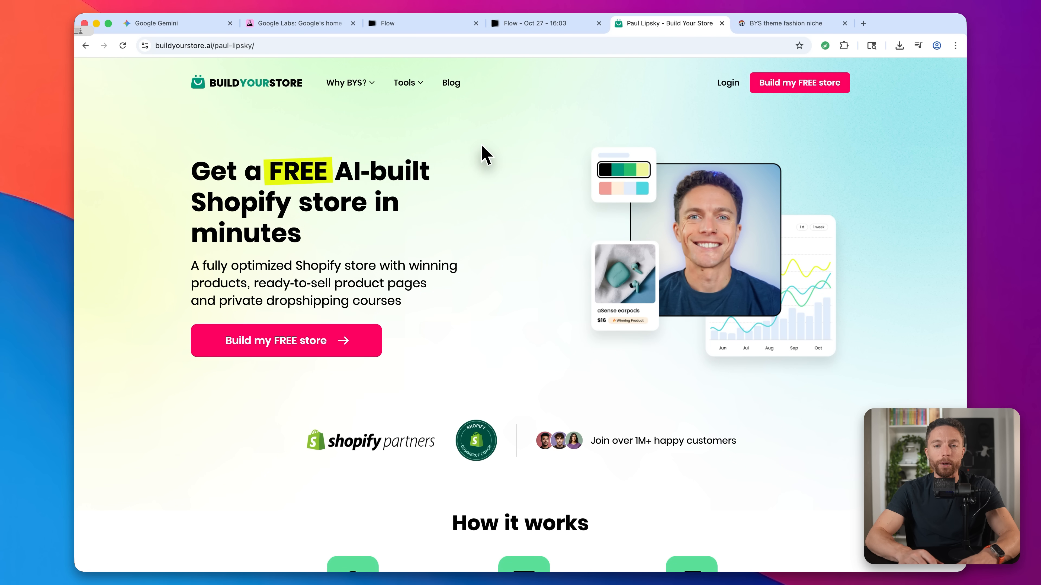
pyautogui.scroll(-3)
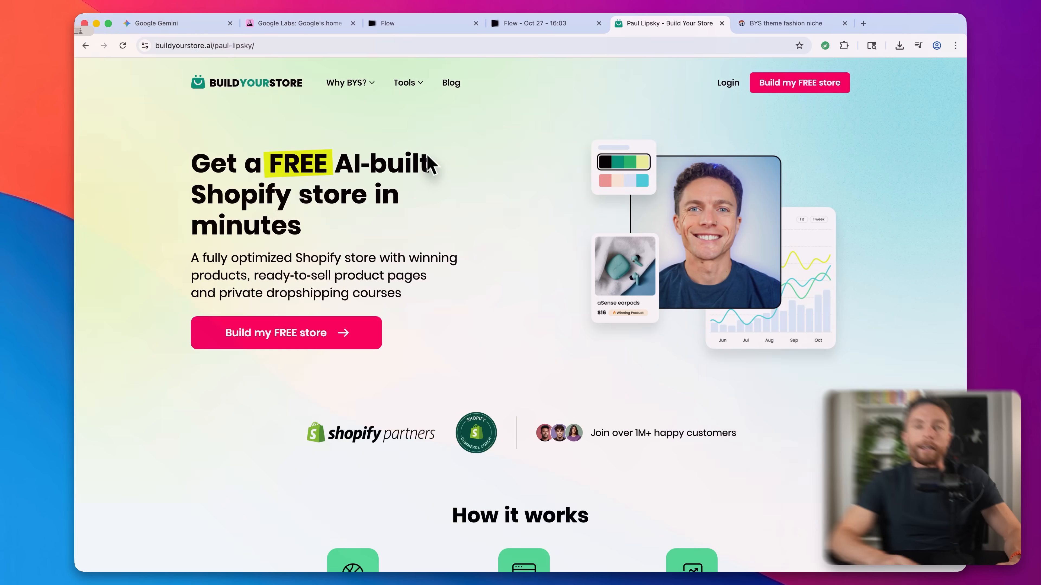
pyautogui.moveTo(319, 136)
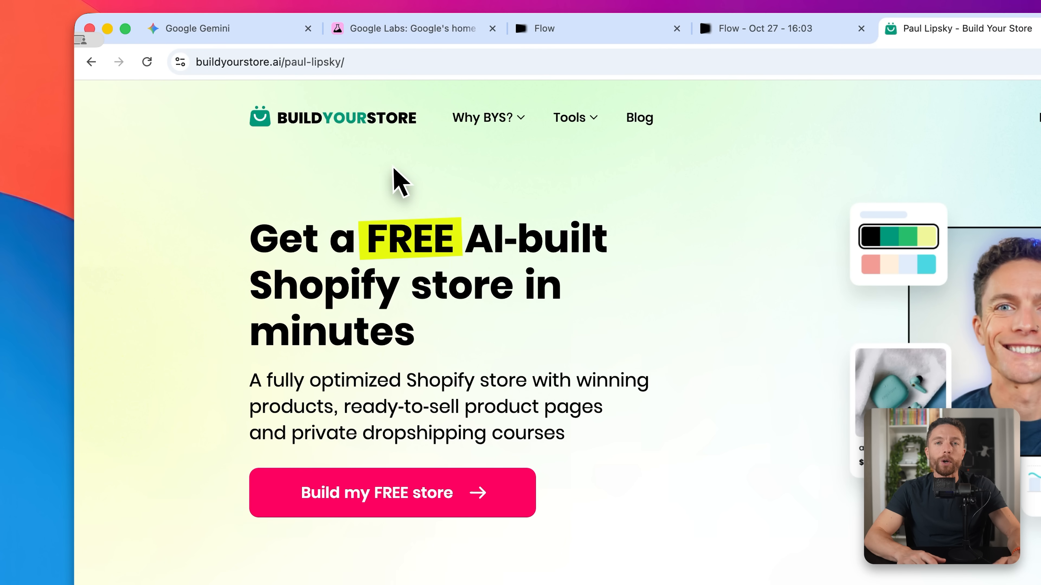
pyautogui.moveTo(710, 265)
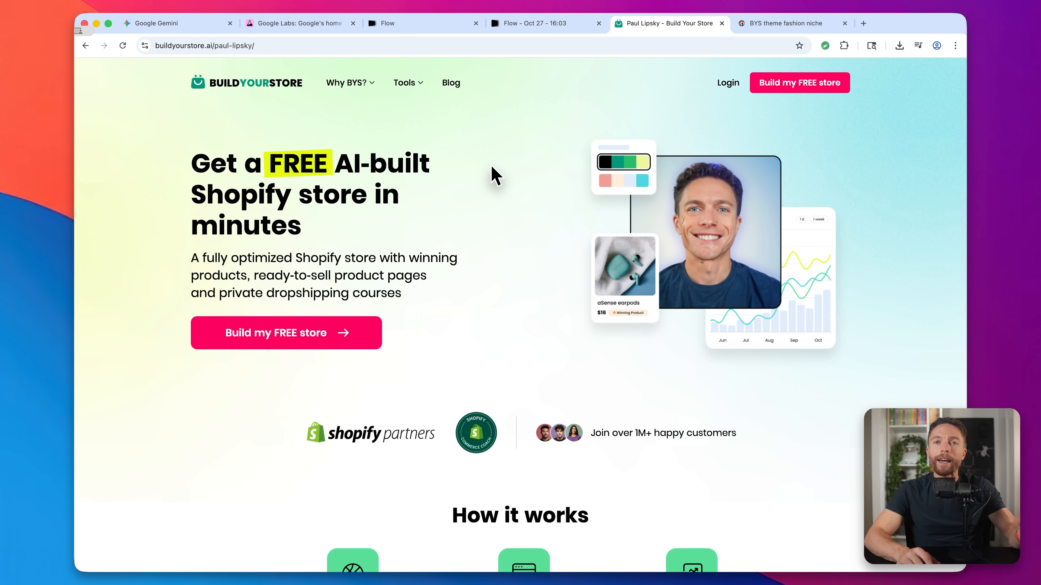
pyautogui.moveTo(281, 178)
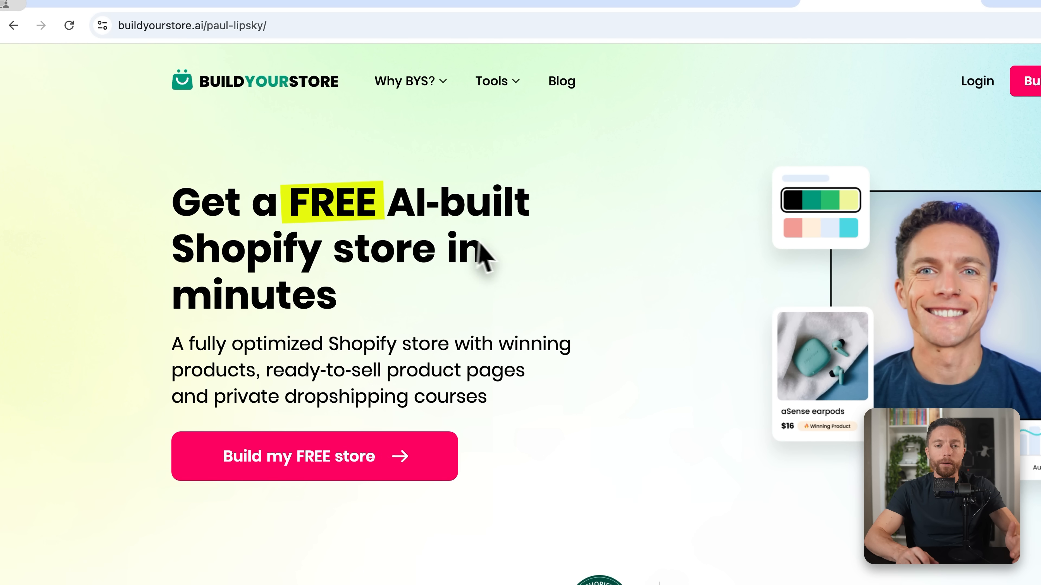
pyautogui.scroll(-3)
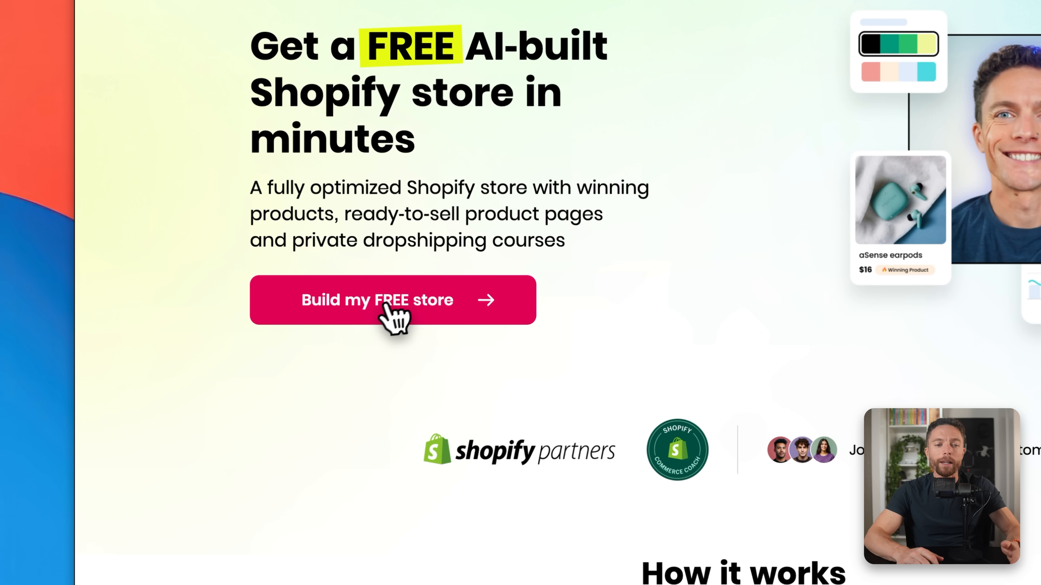
pyautogui.moveTo(403, 325)
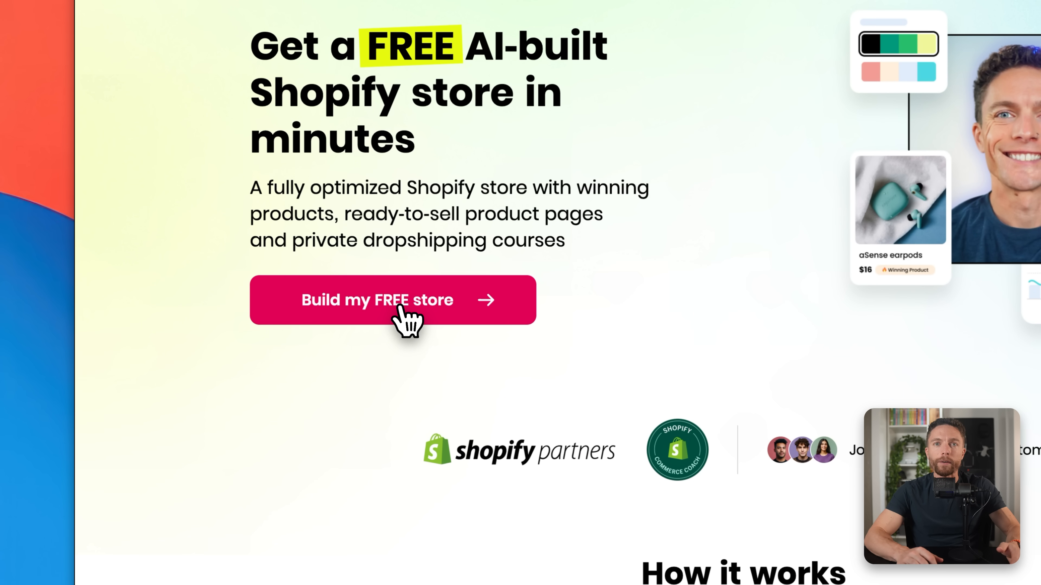
pyautogui.click(392, 299)
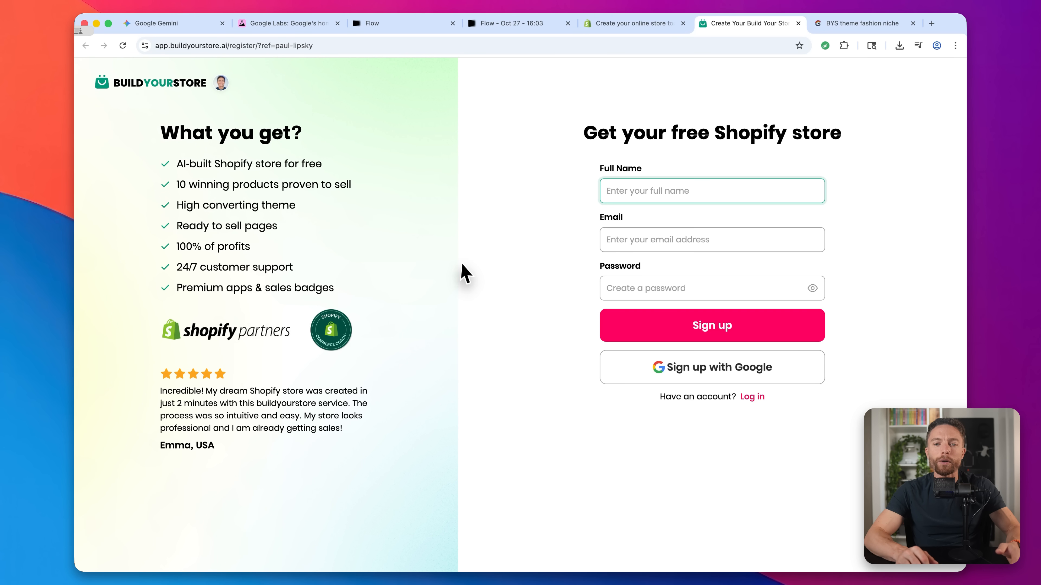
pyautogui.moveTo(586, 251)
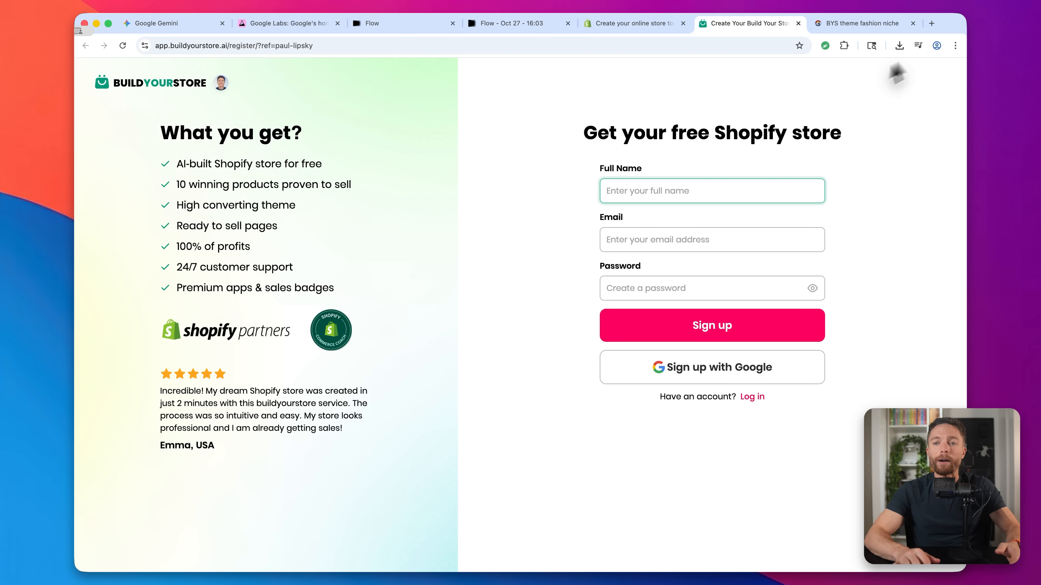
# Compare the sign-up page with the fashion store home and tracksuit product page, then return to Flow
pyautogui.click(861, 23)
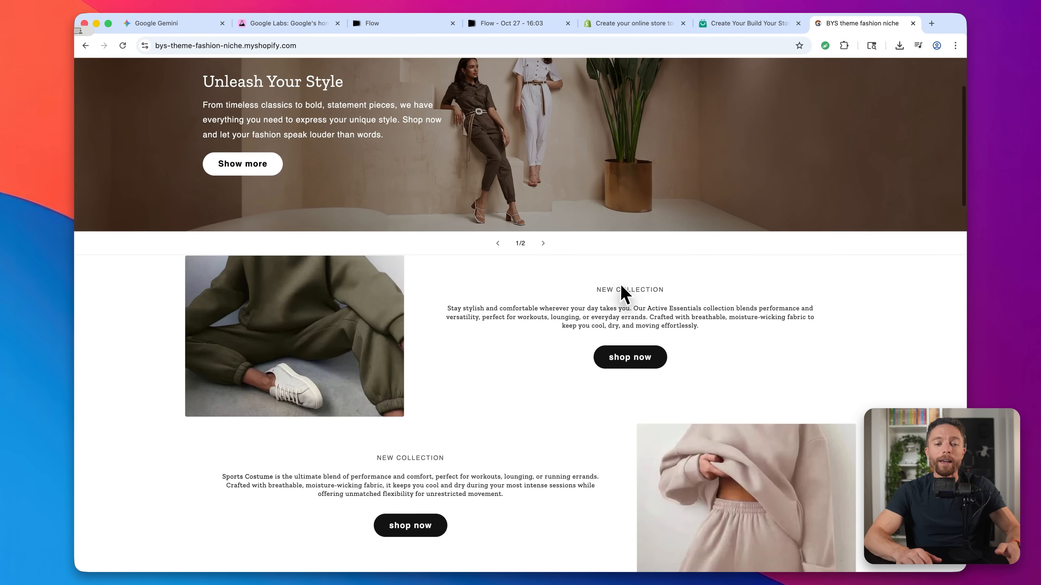
pyautogui.scroll(-3)
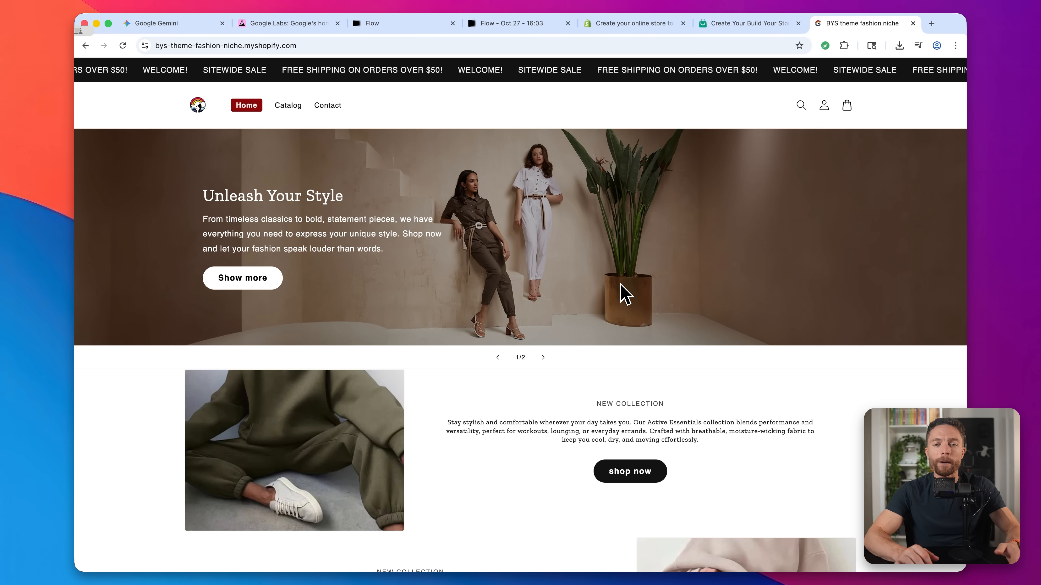
pyautogui.click(742, 23)
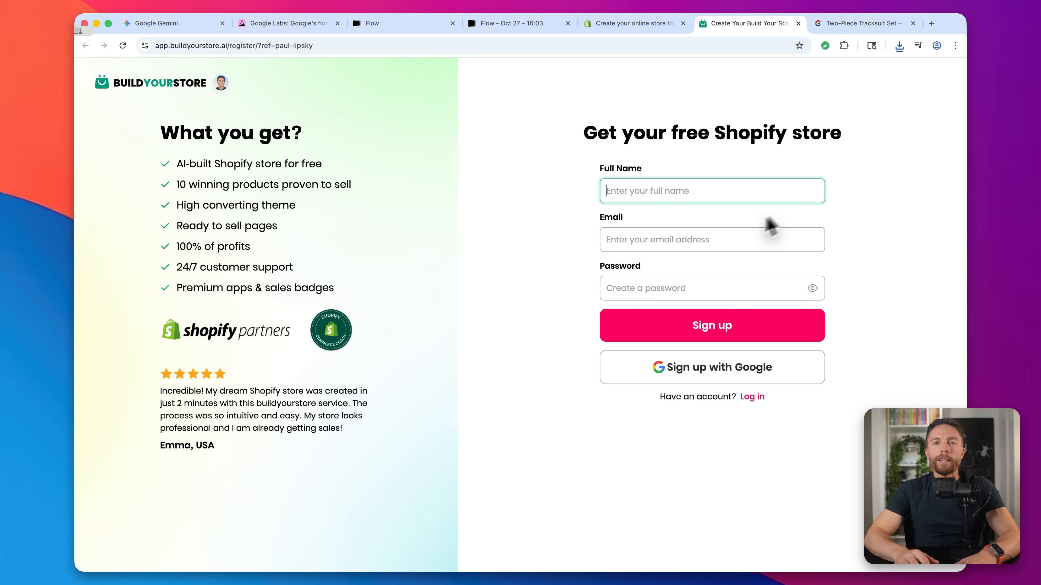
pyautogui.moveTo(510, 278)
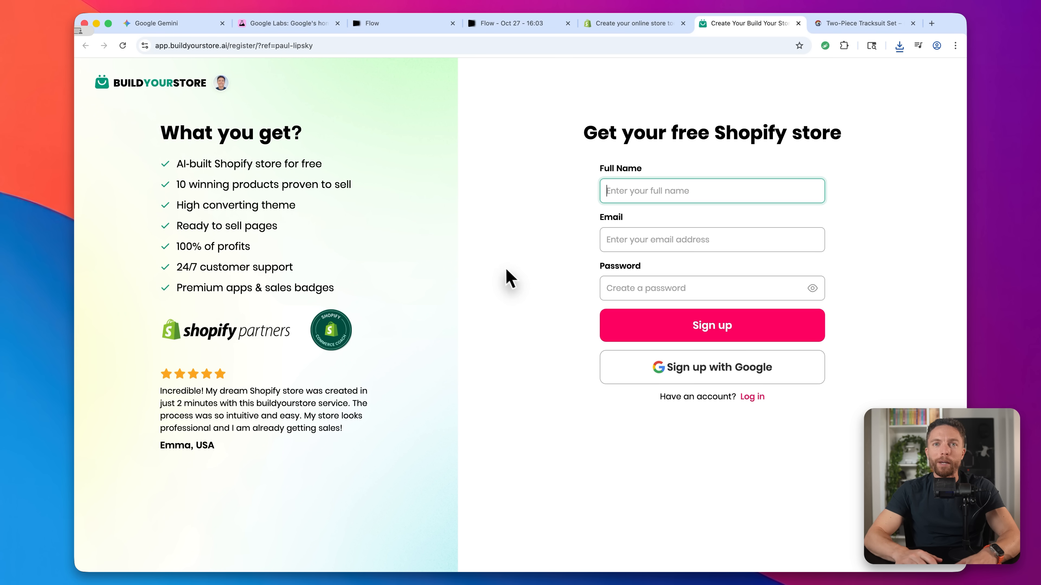
pyautogui.moveTo(517, 278)
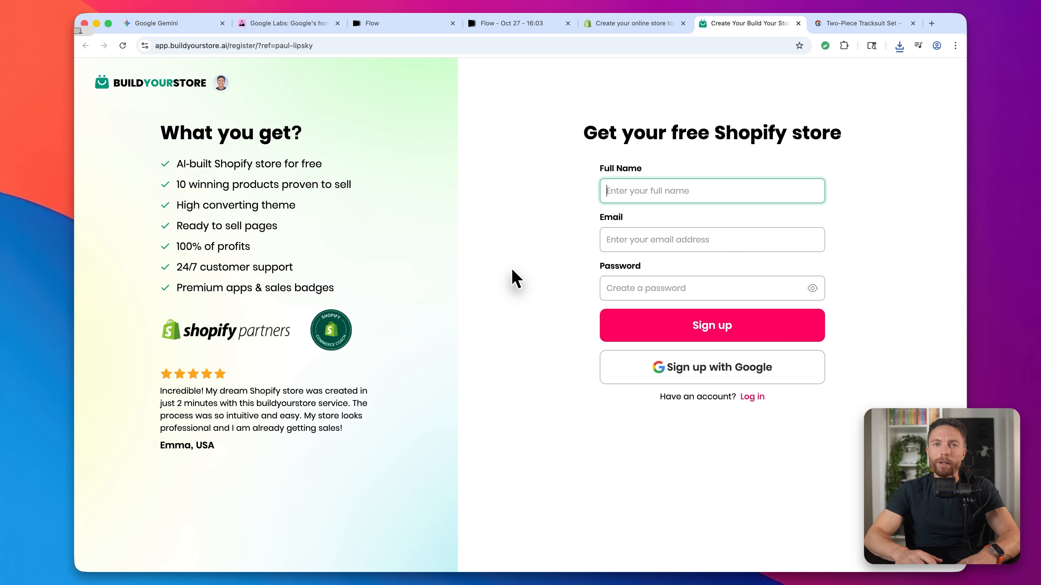
pyautogui.click(863, 23)
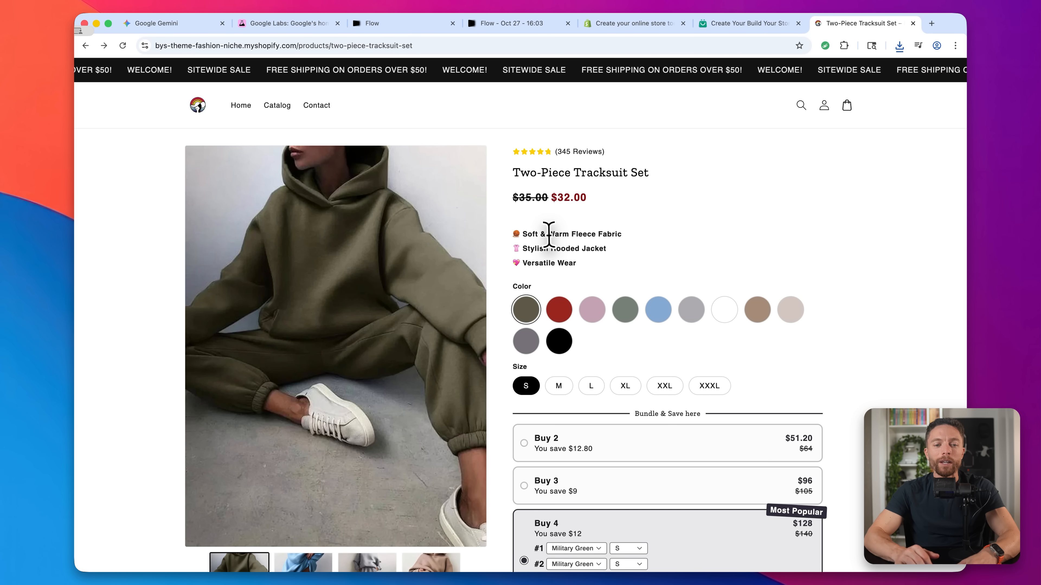
pyautogui.scroll(-3)
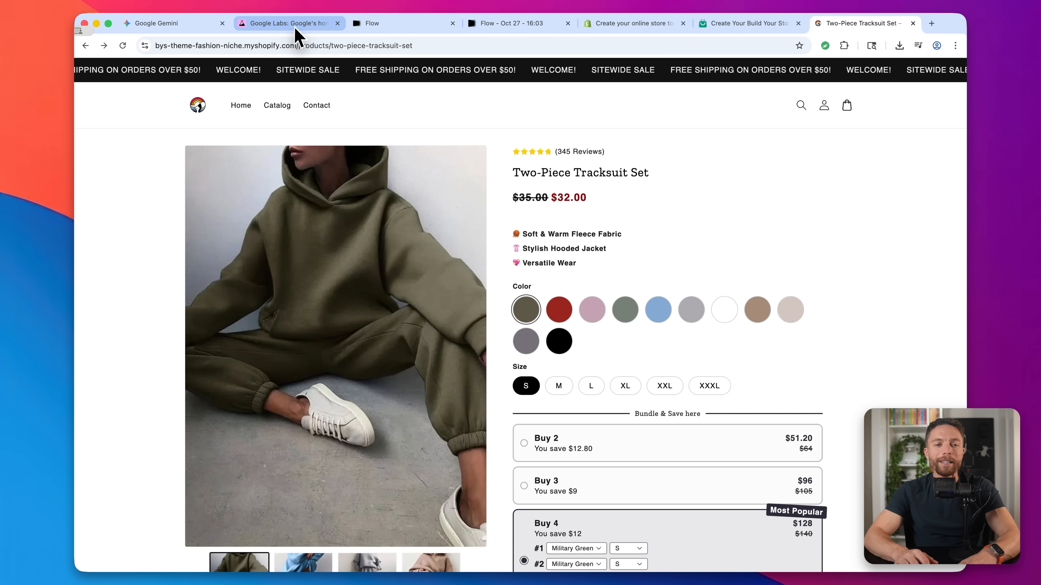
pyautogui.click(404, 23)
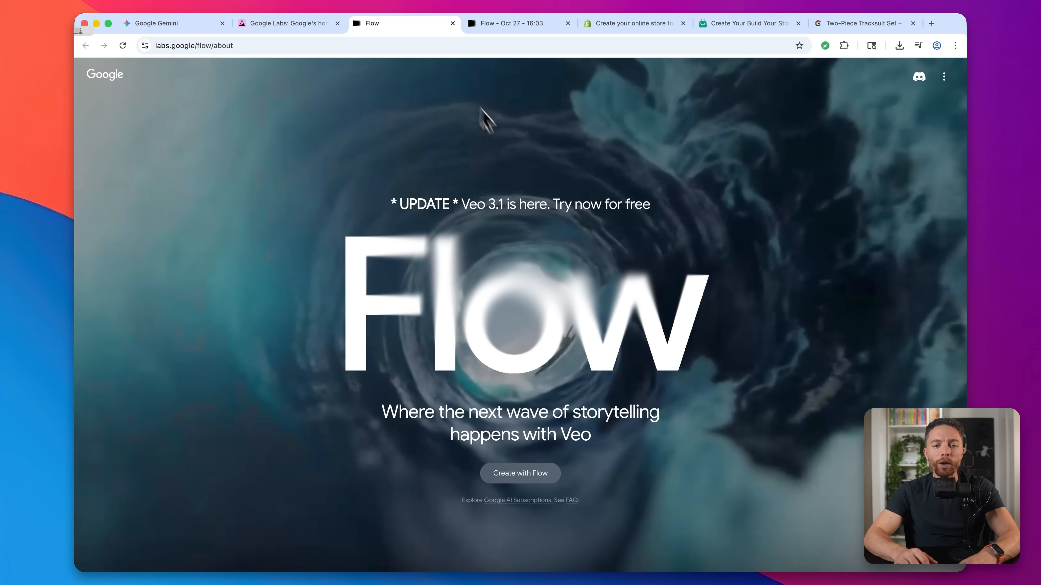
# Generate an Ingredients to Video runway clip from two images with the 'Put the track suit on the model' prompt
pyautogui.click(520, 24)
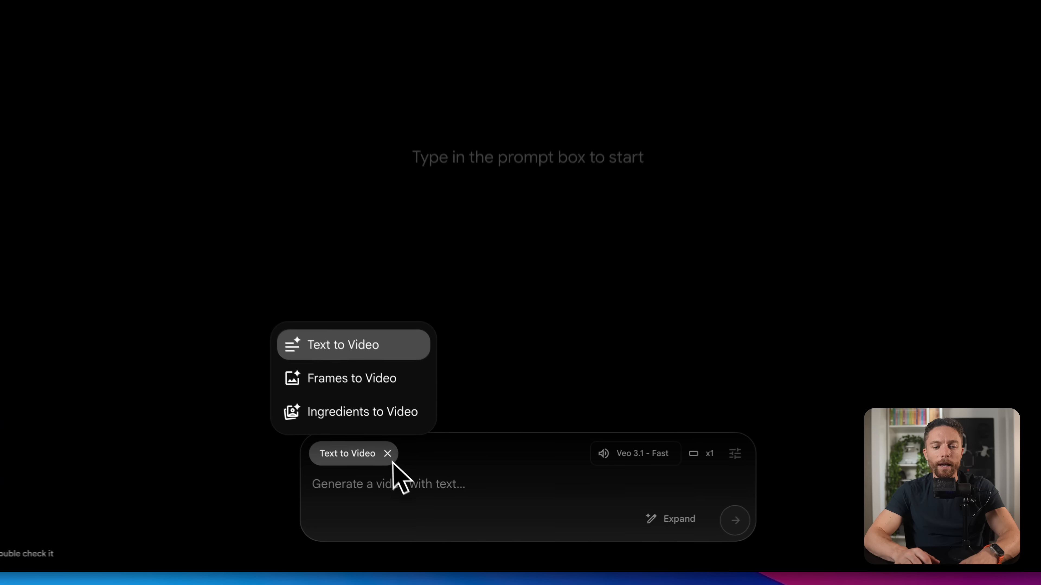
pyautogui.click(362, 412)
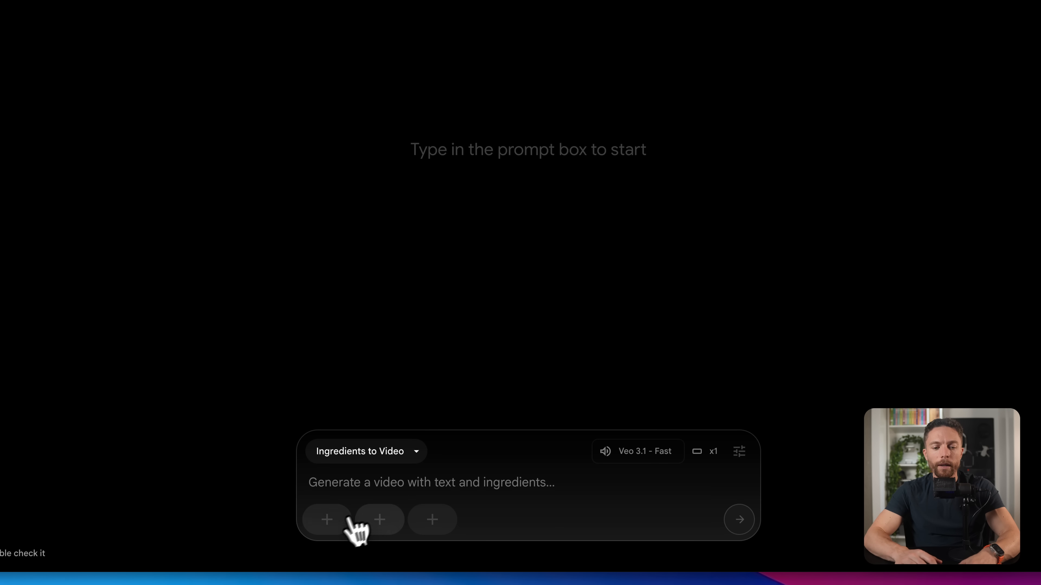
pyautogui.click(325, 519)
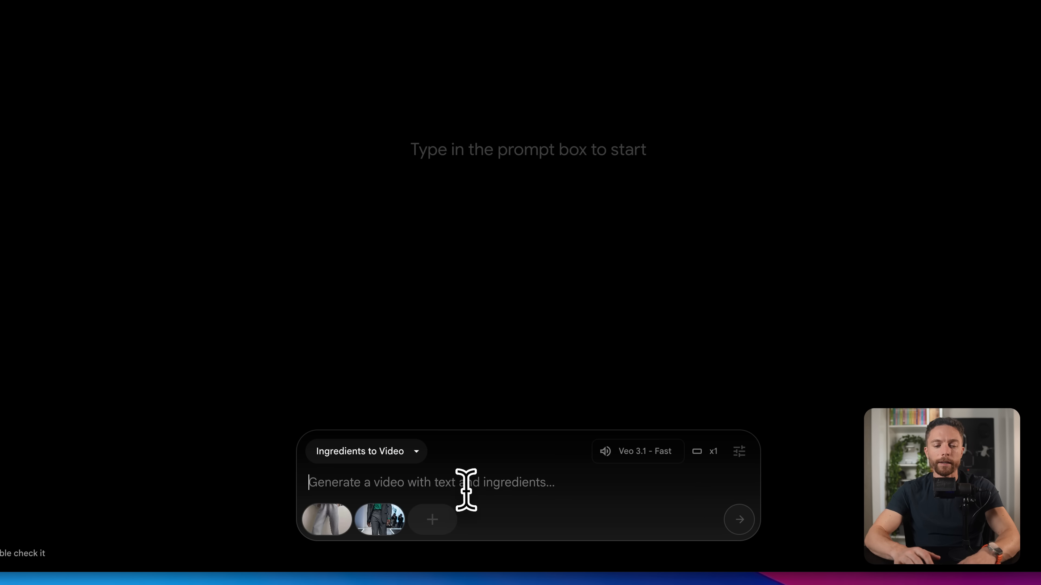
pyautogui.write('Put the track suit on the model and have him walking on the runway wearing it')
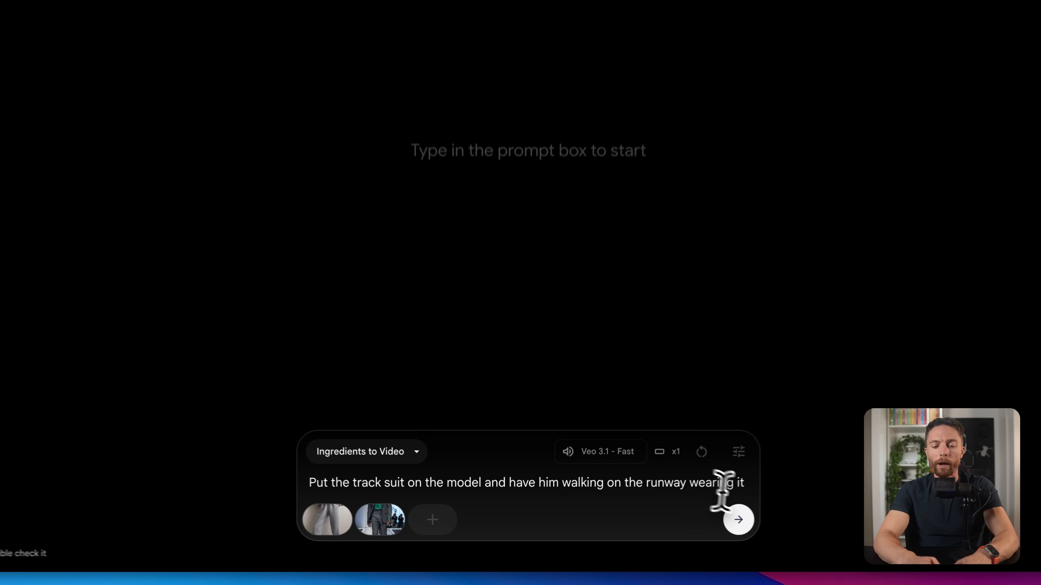
pyautogui.click(737, 520)
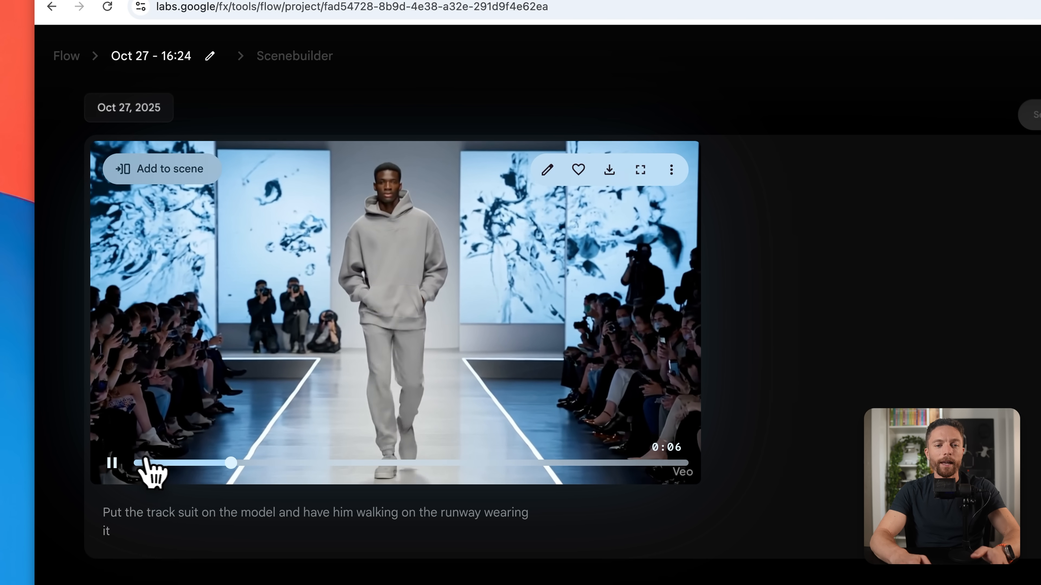
pyautogui.moveTo(231, 462); pyautogui.dragTo(369, 462)
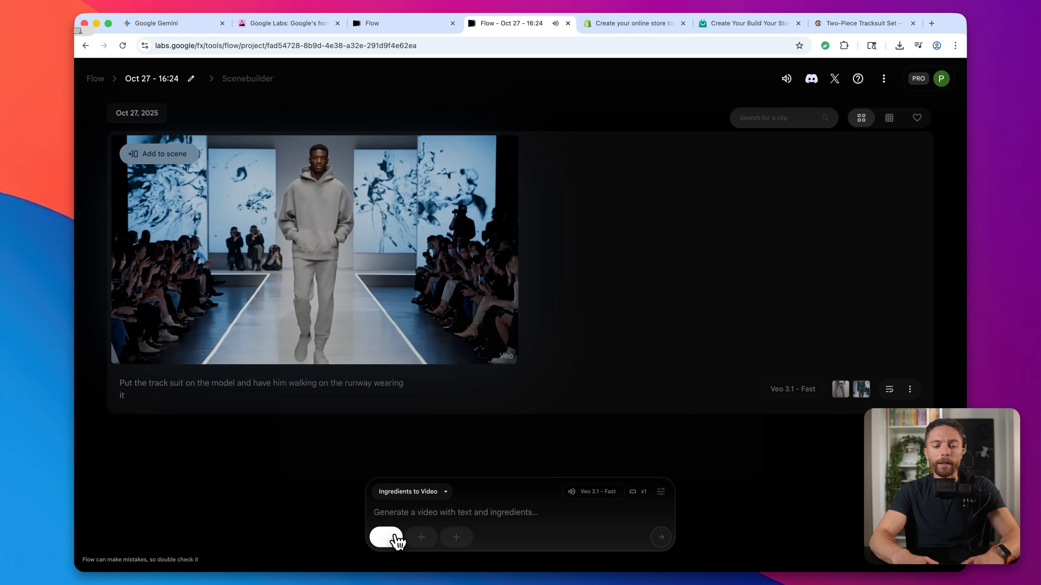
pyautogui.click(387, 538)
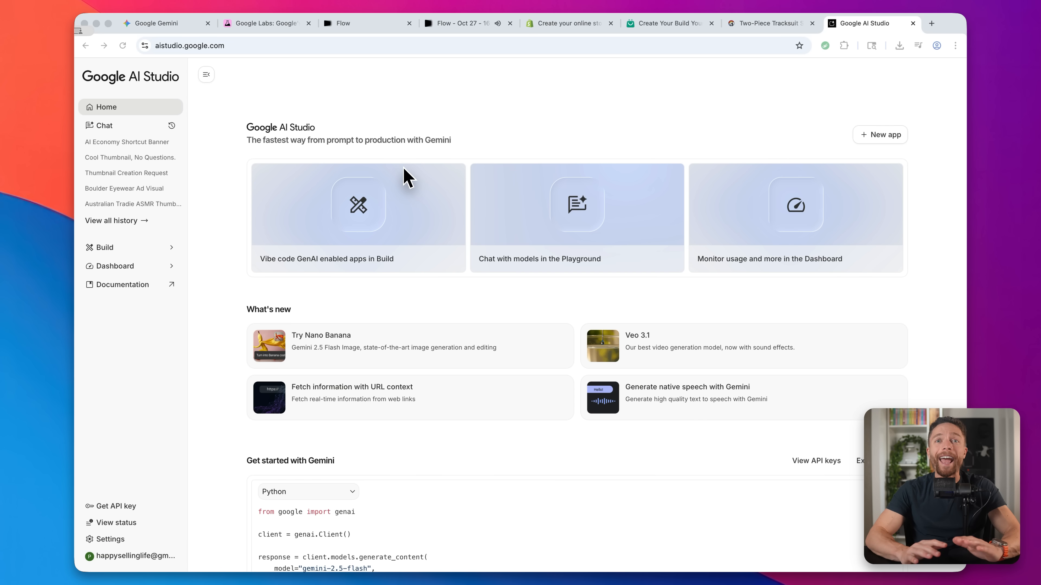
pyautogui.moveTo(189, 63)
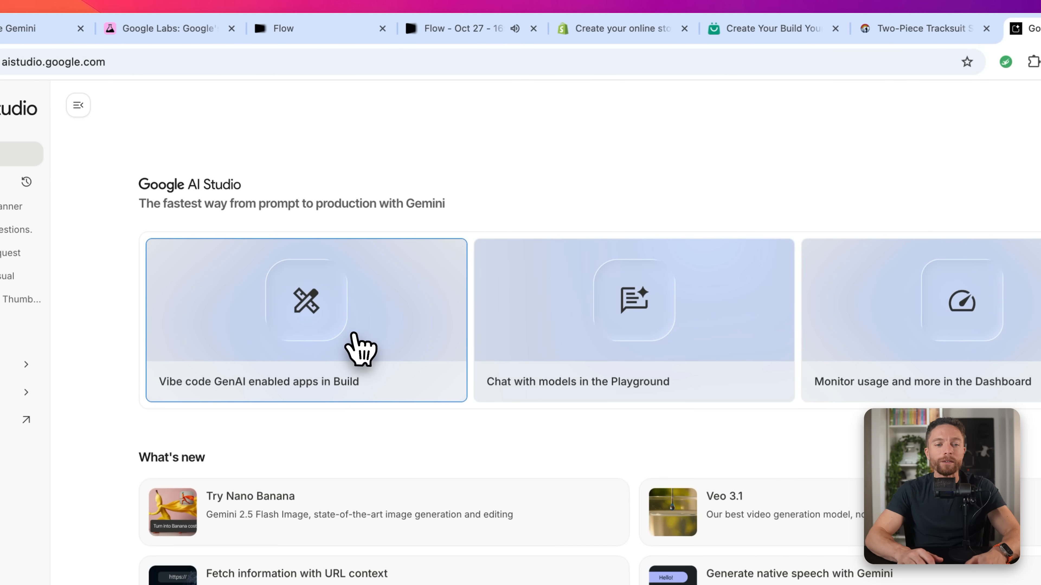
pyautogui.moveTo(366, 345)
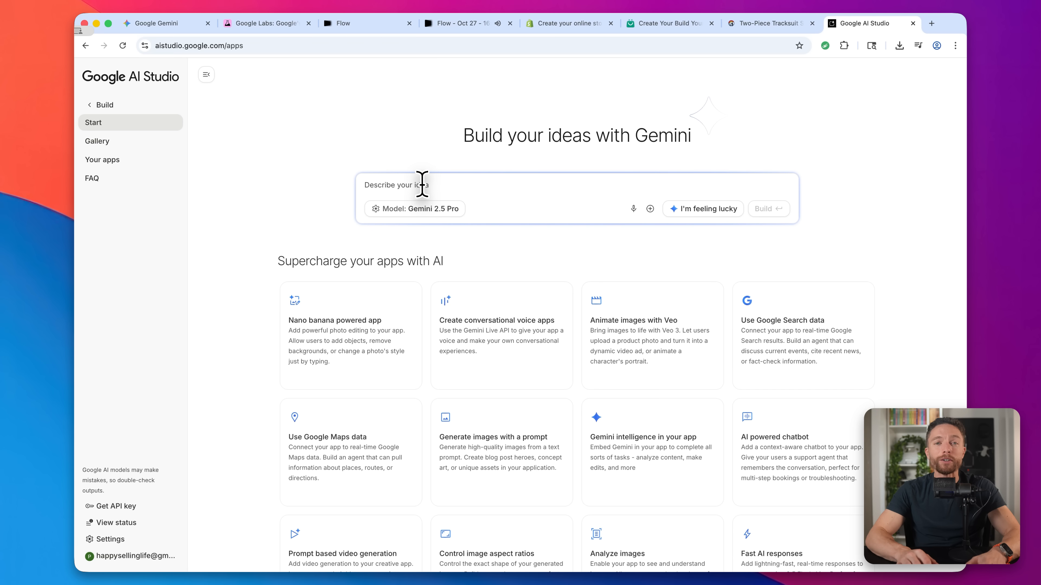
# Write the Build prompt for a product-image-to-description app with tone and length options
pyautogui.click(364, 184)
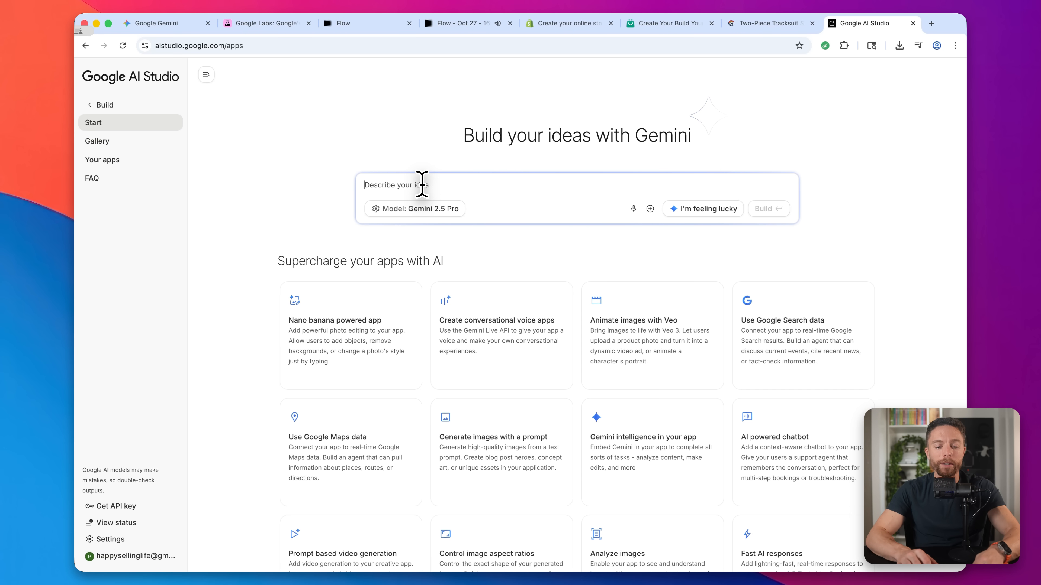
pyautogui.write('Create an app where users can upload a product image and get AI-generated product descriptions optimized for eCommerce. Include options for tone (professional, casual, luxury) and length (short, medium, long). Make the interface clean and easy to use.')
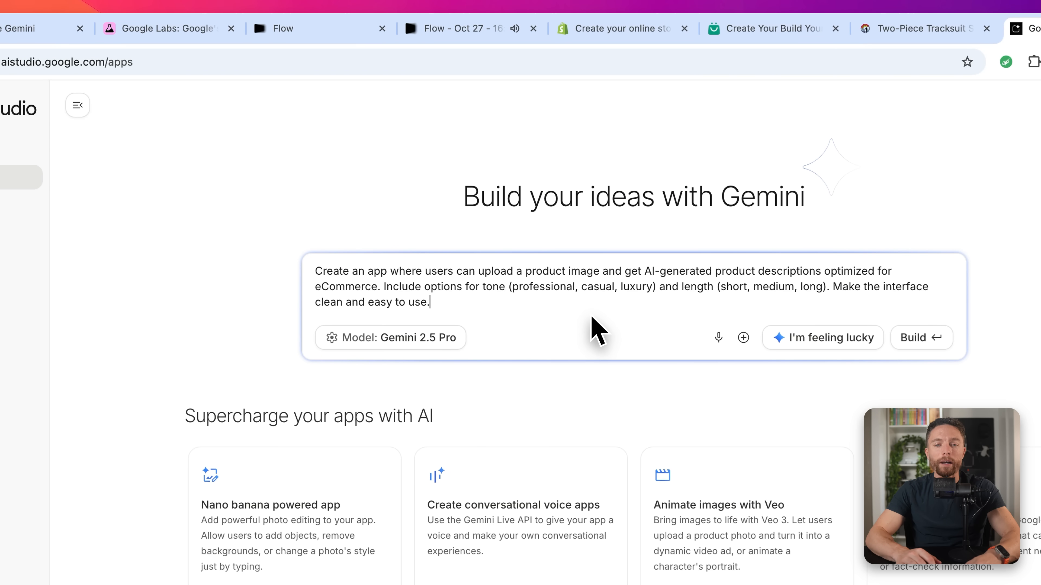
pyautogui.moveTo(690, 295)
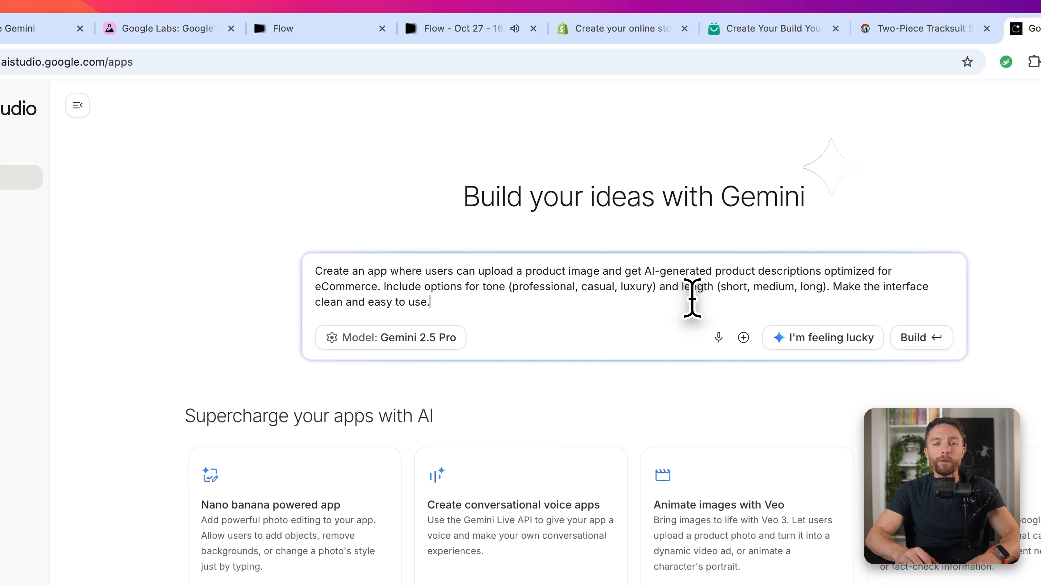
pyautogui.moveTo(574, 299)
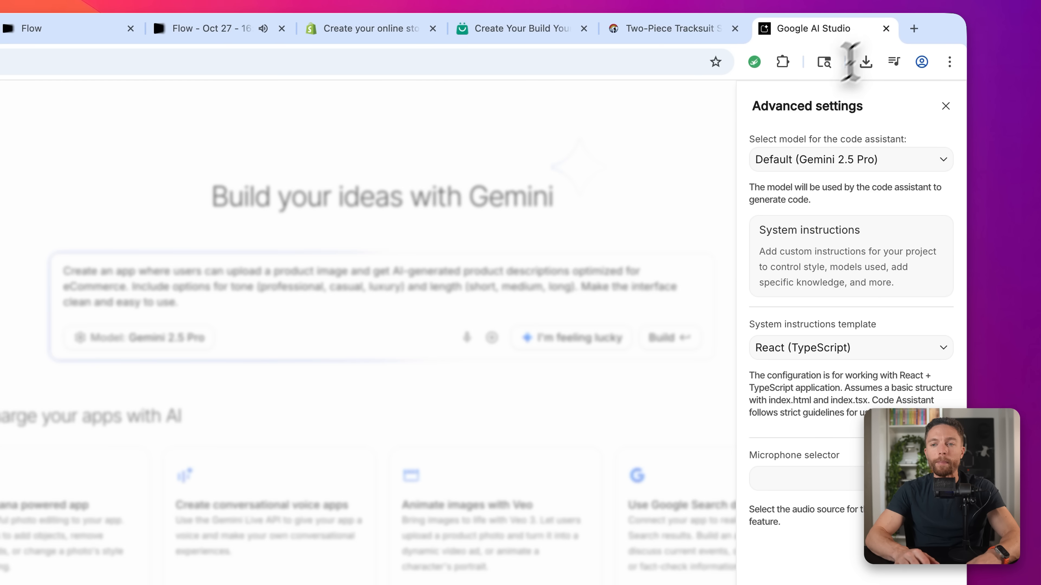
pyautogui.click(850, 159)
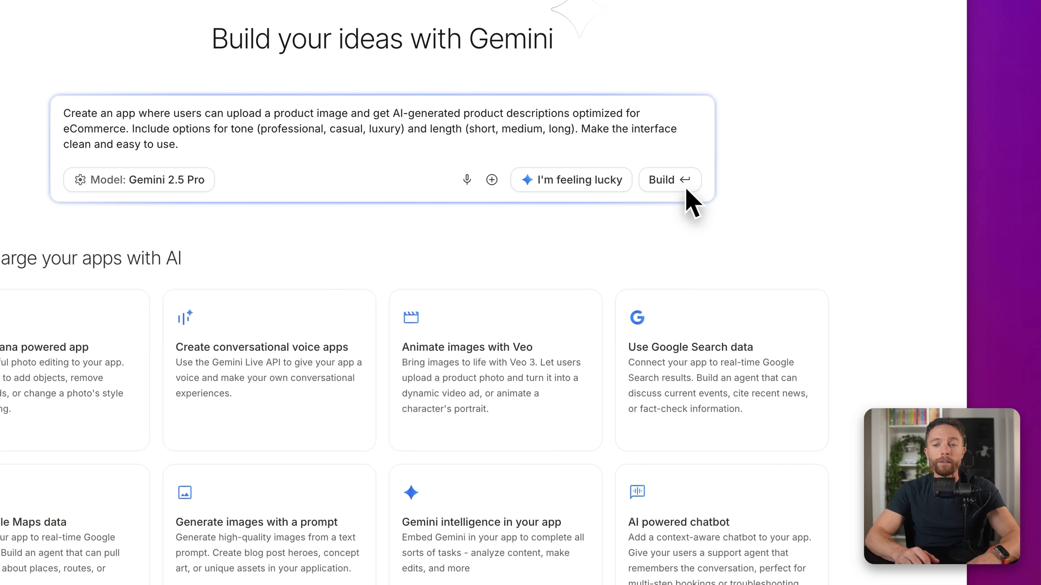
# Build the AI Product Describer app from the written description
pyautogui.click(669, 179)
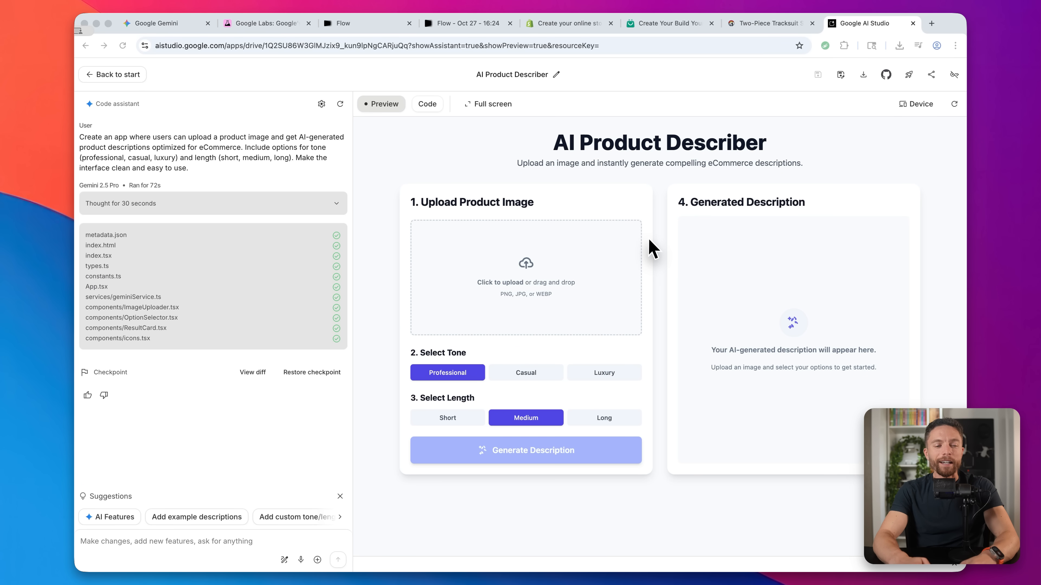
pyautogui.moveTo(667, 237)
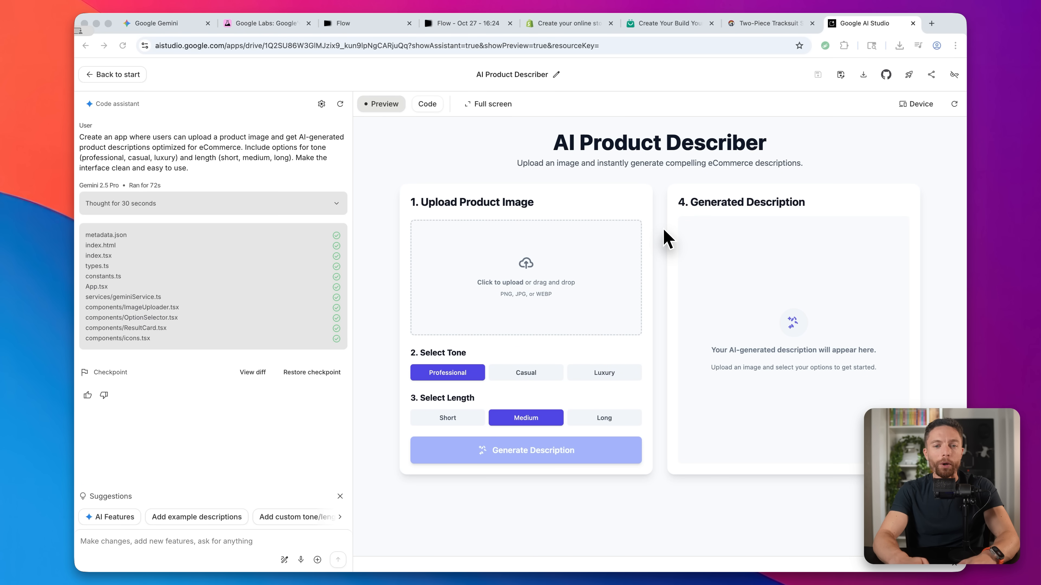
pyautogui.moveTo(393, 244)
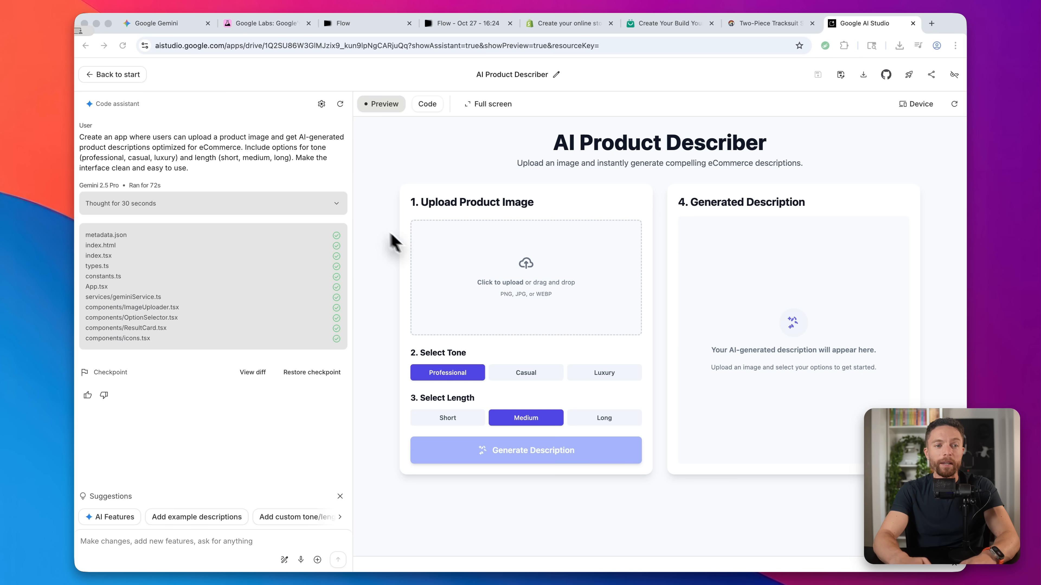
pyautogui.moveTo(345, 213)
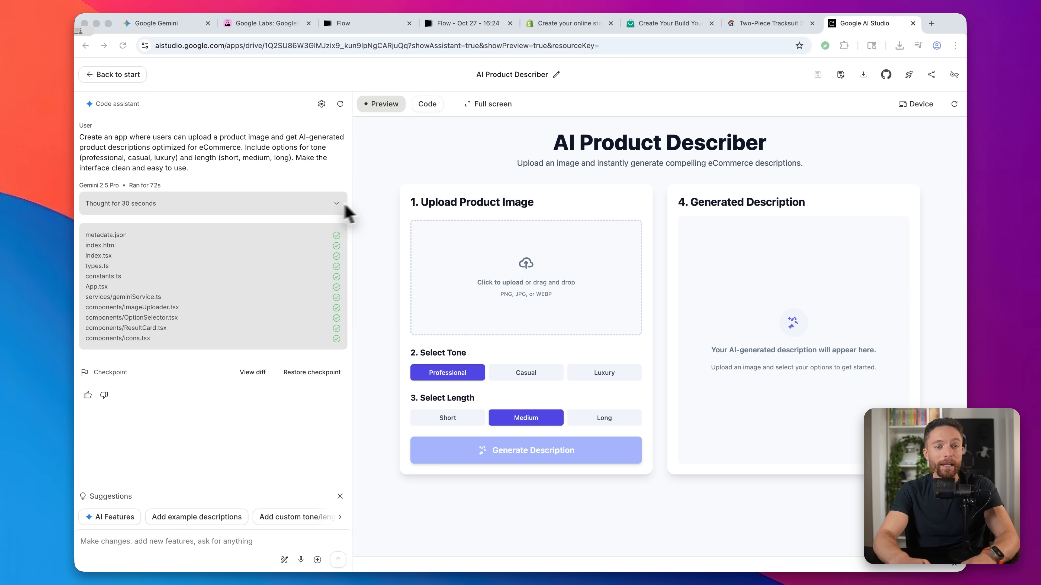
pyautogui.moveTo(516, 213)
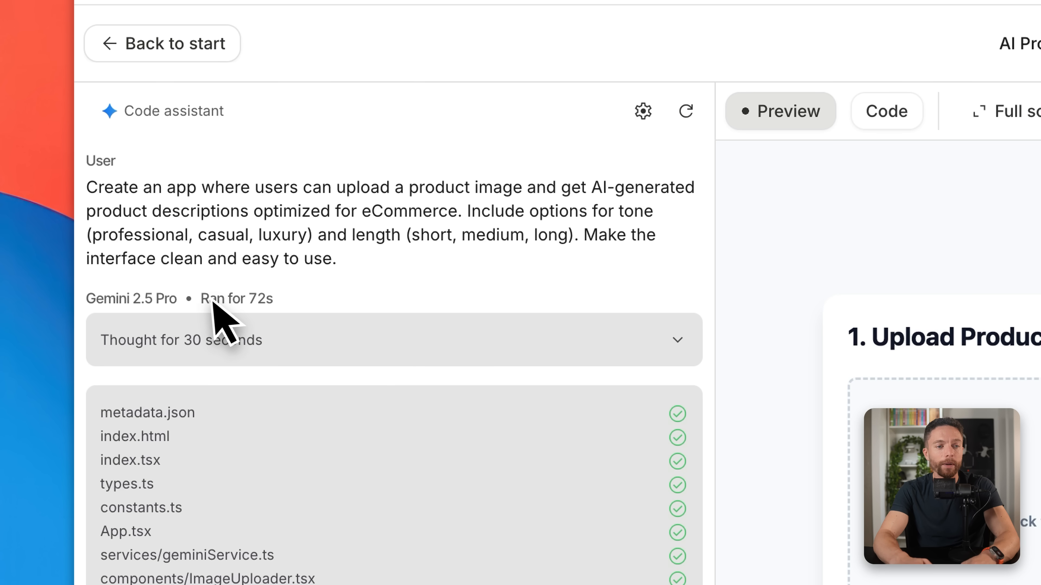
pyautogui.moveTo(259, 332)
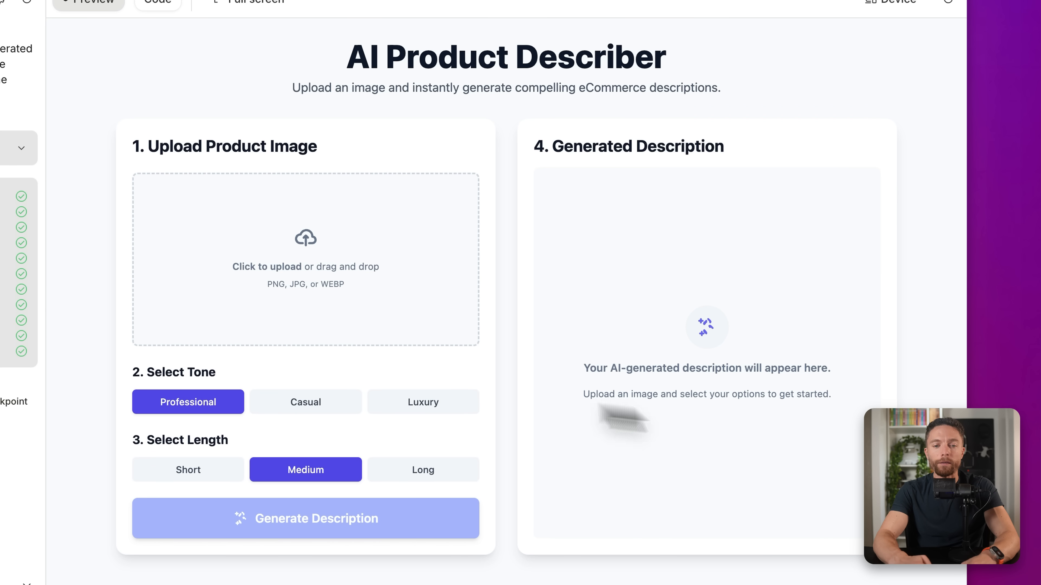
# Upload the sunglasses photo, choose Luxury tone and generate the product description
pyautogui.click(305, 259)
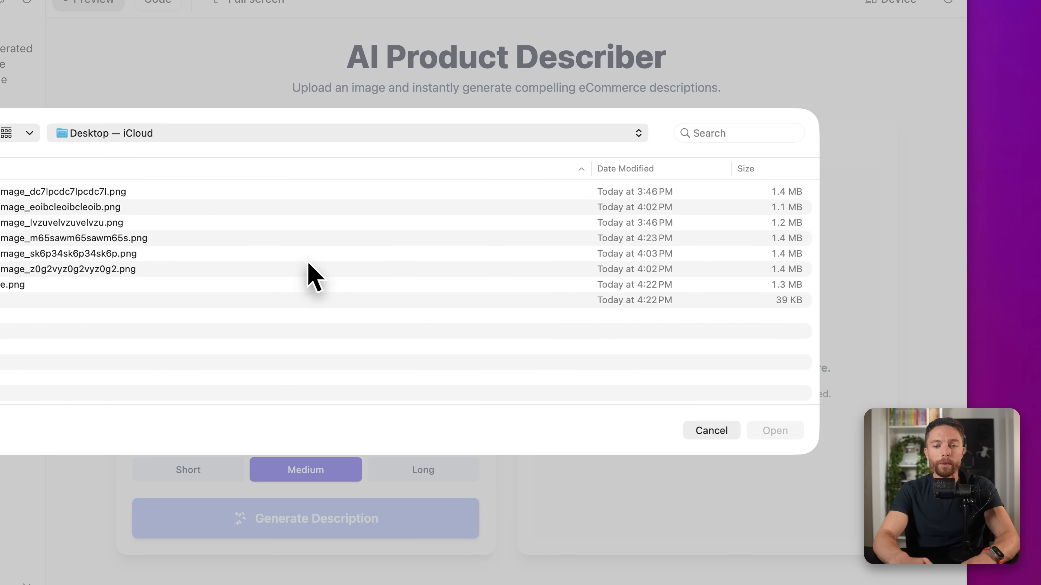
pyautogui.click(93, 254)
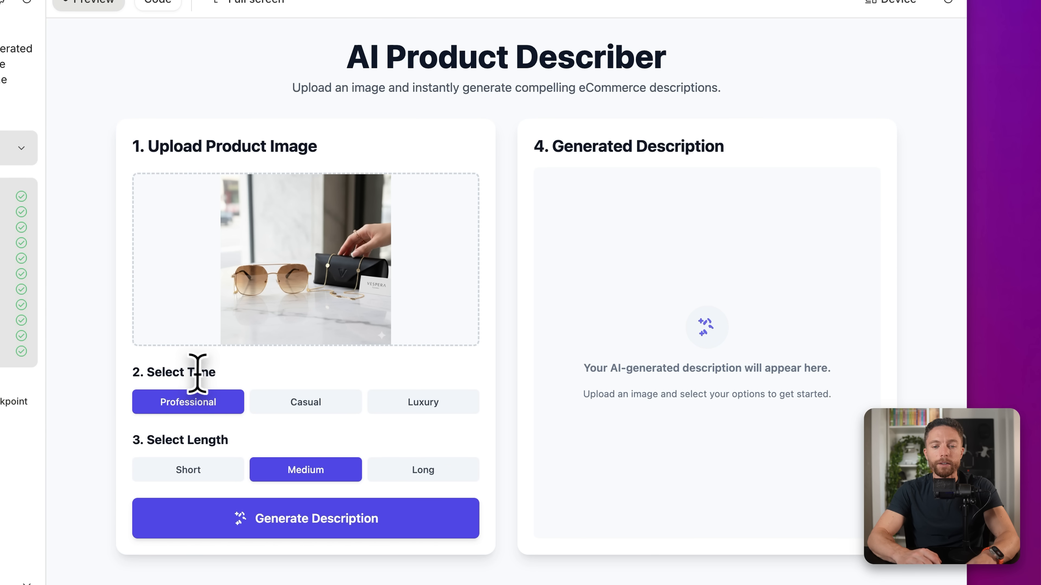
pyautogui.click(423, 402)
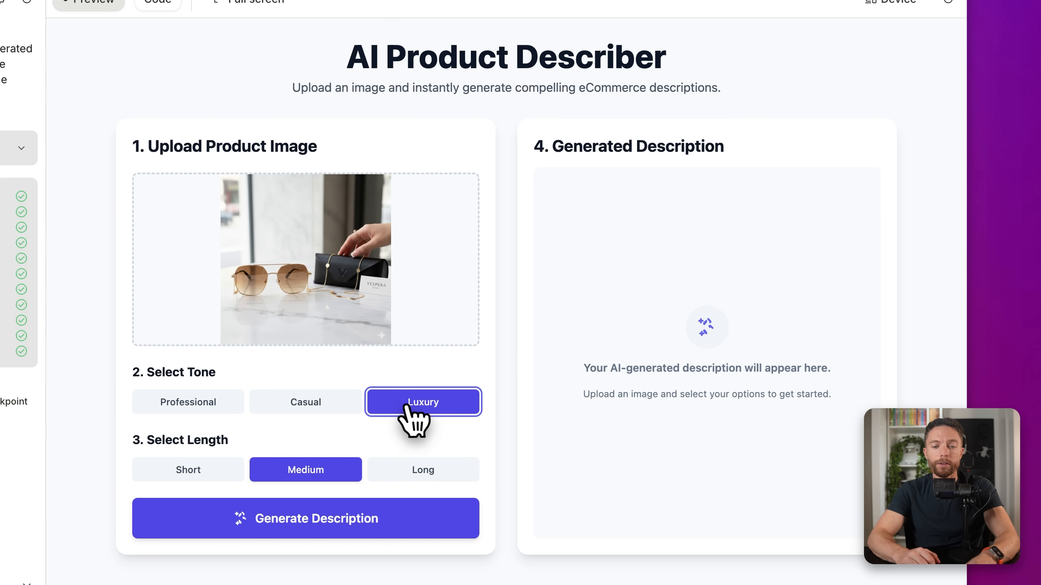
pyautogui.moveTo(305, 478)
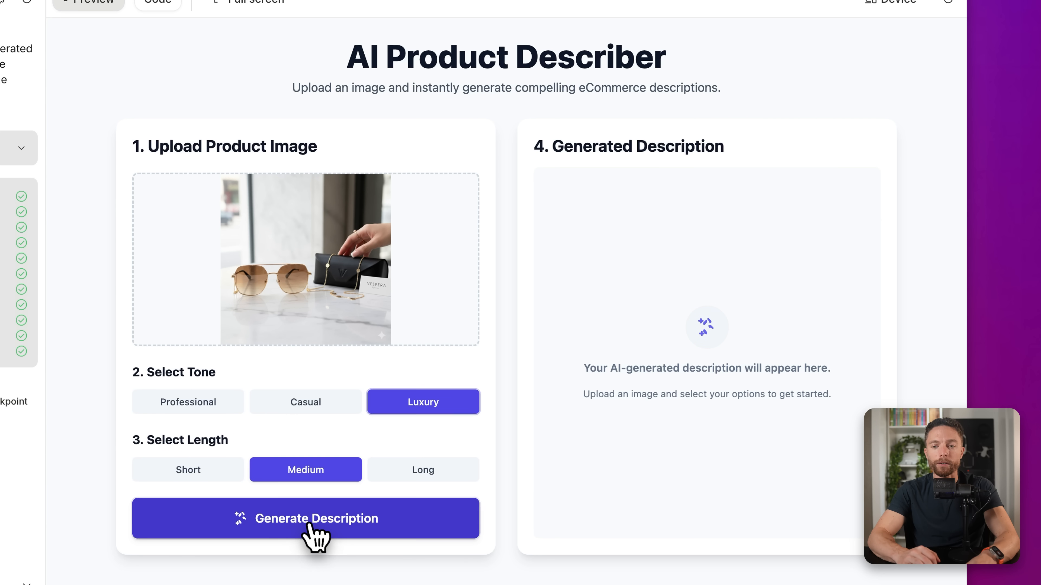
pyautogui.click(306, 518)
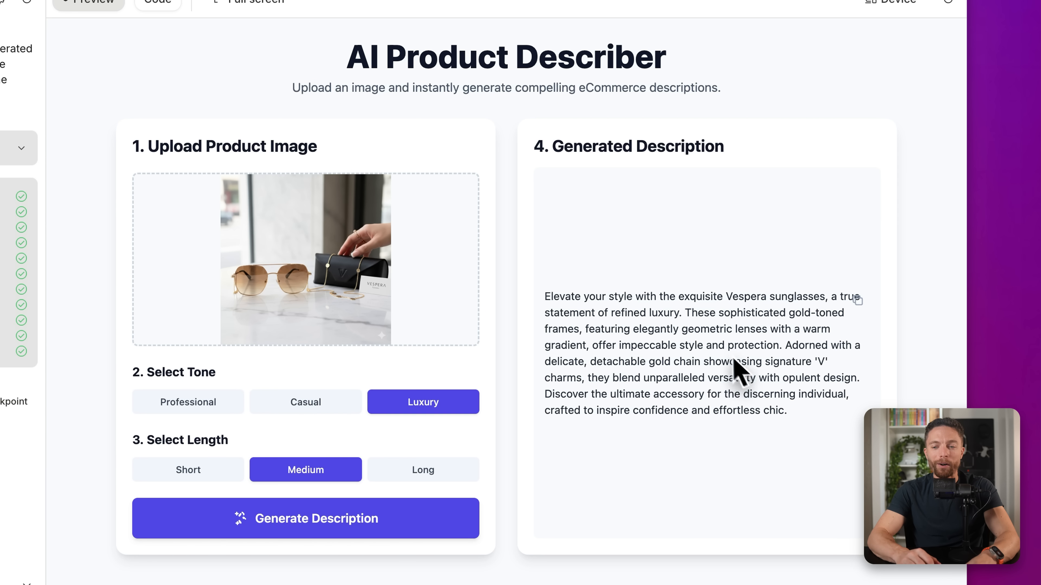
pyautogui.moveTo(672, 32)
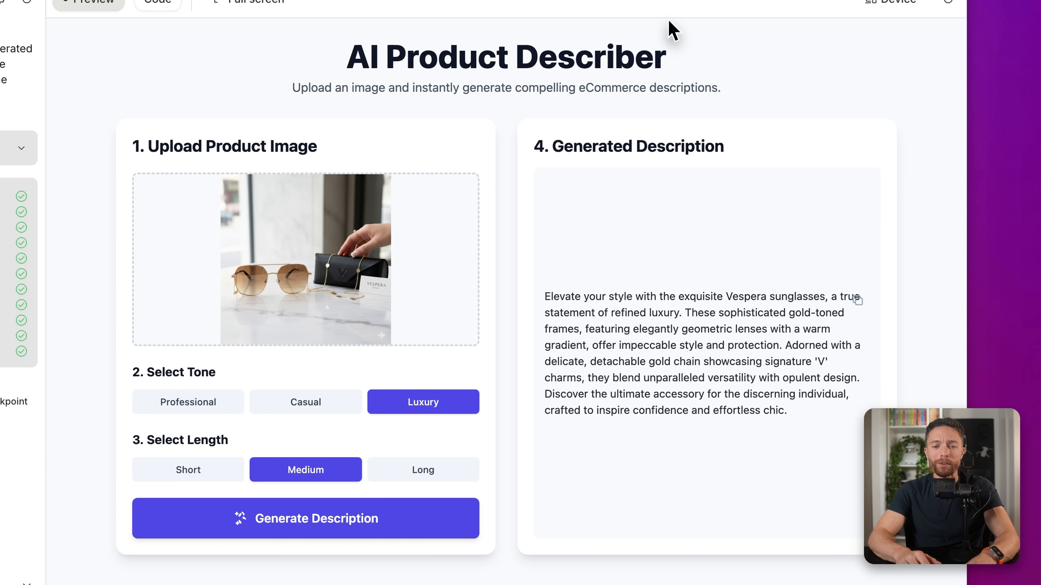
pyautogui.moveTo(365, 305)
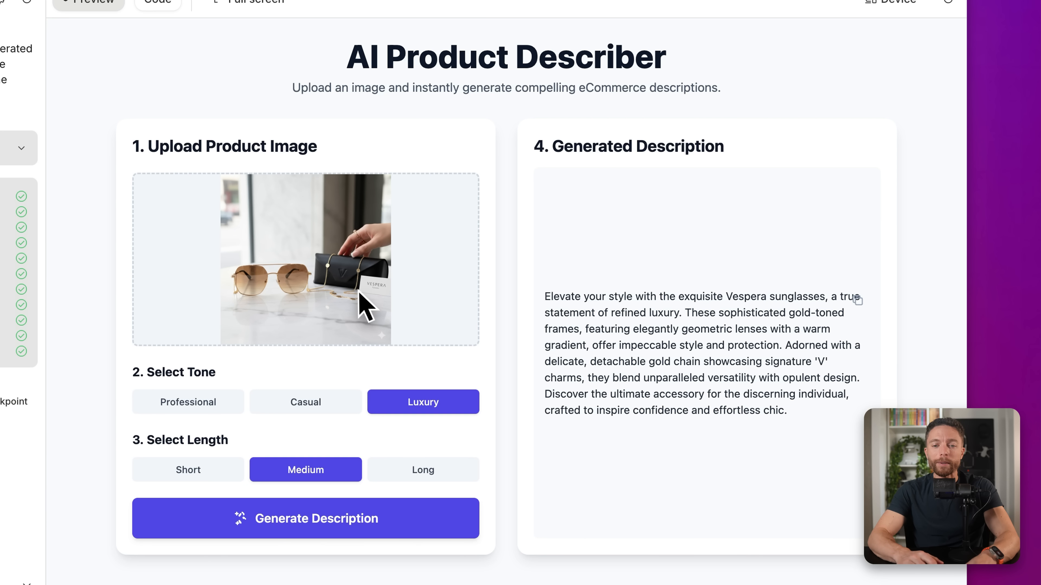
pyautogui.moveTo(384, 300)
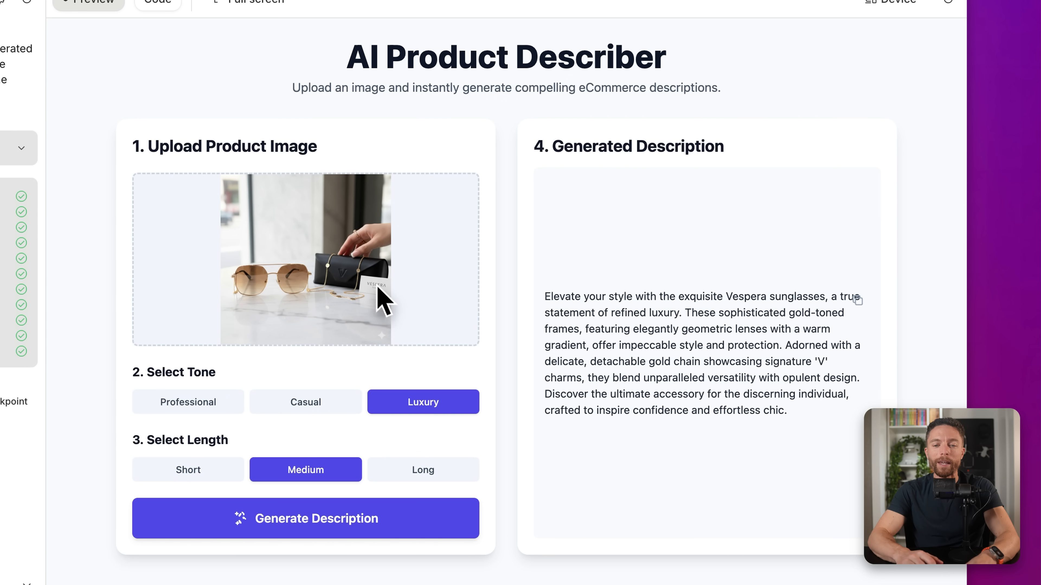
pyautogui.moveTo(619, 207)
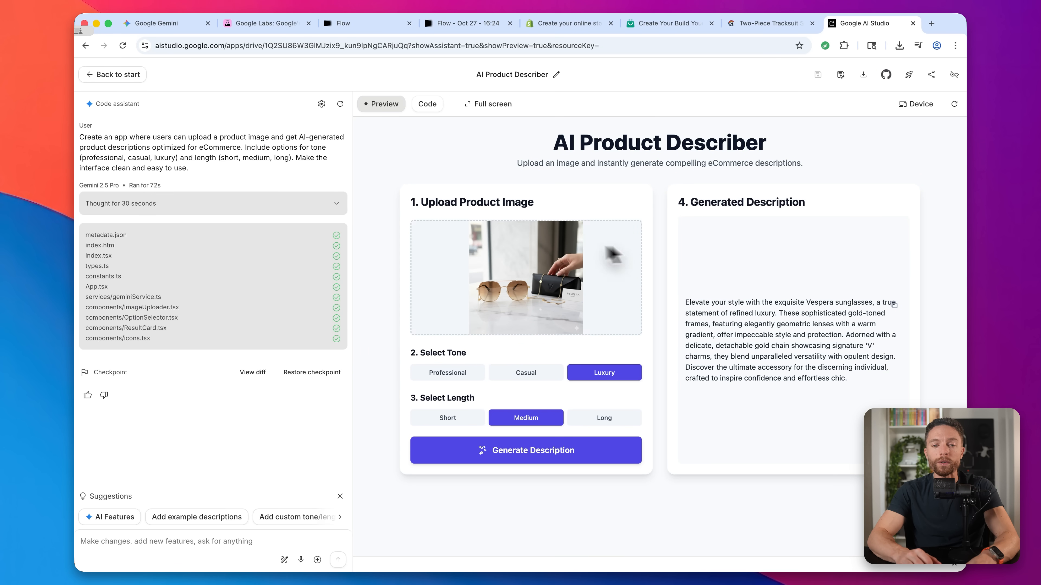
pyautogui.moveTo(590, 199)
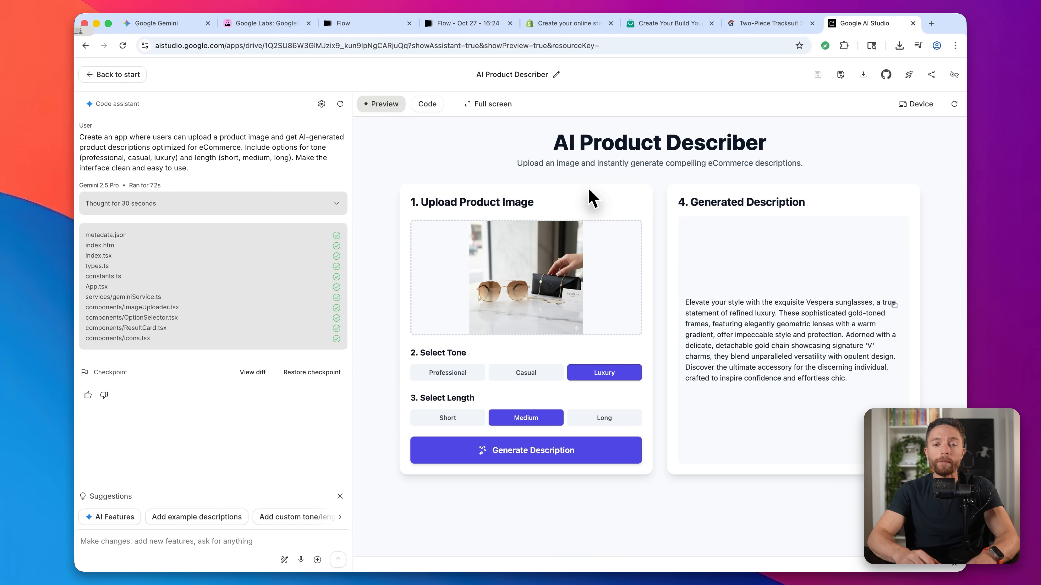
pyautogui.moveTo(653, 100)
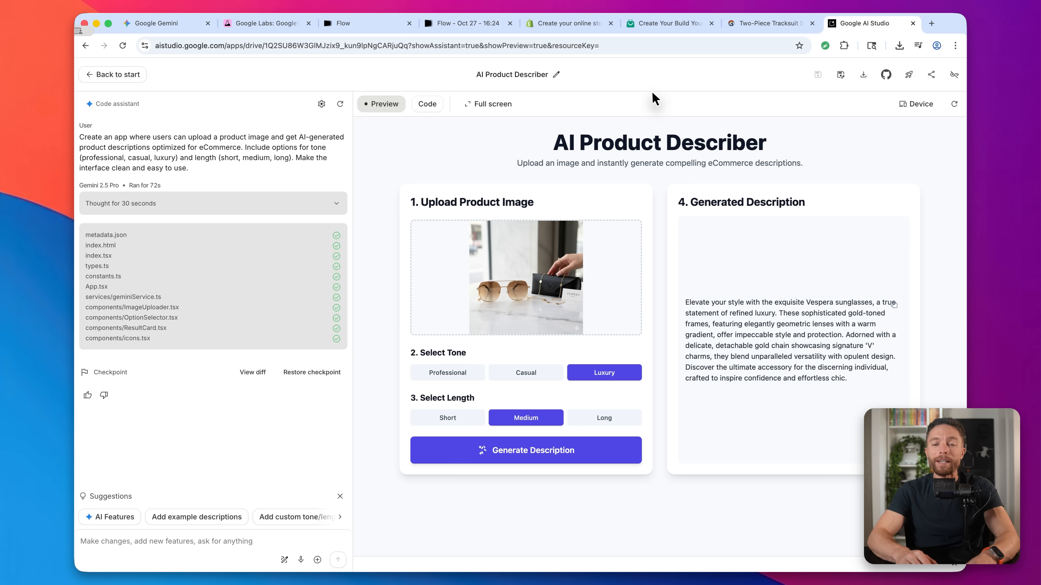
pyautogui.moveTo(561, 268)
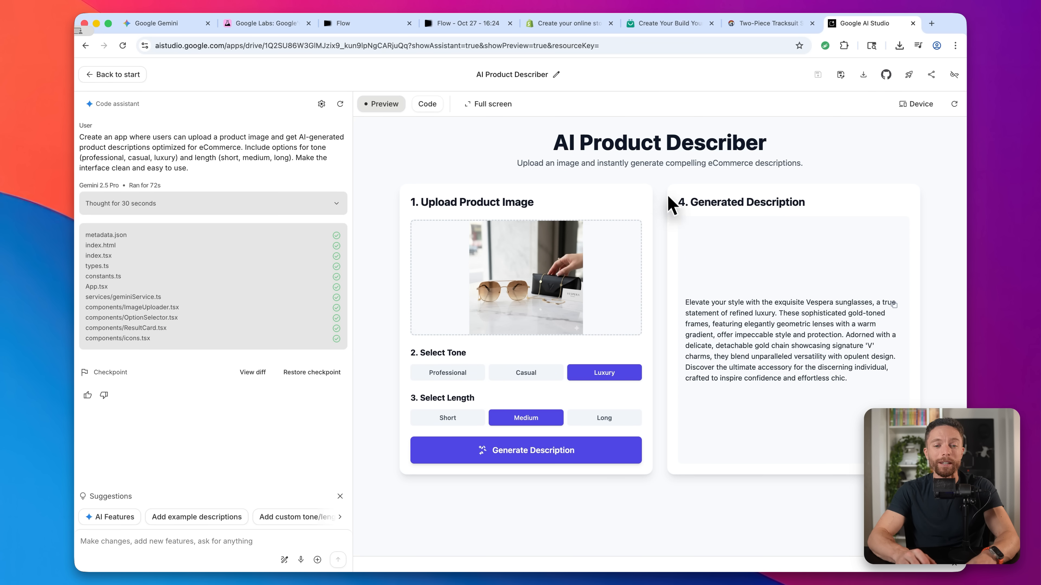
pyautogui.moveTo(634, 136)
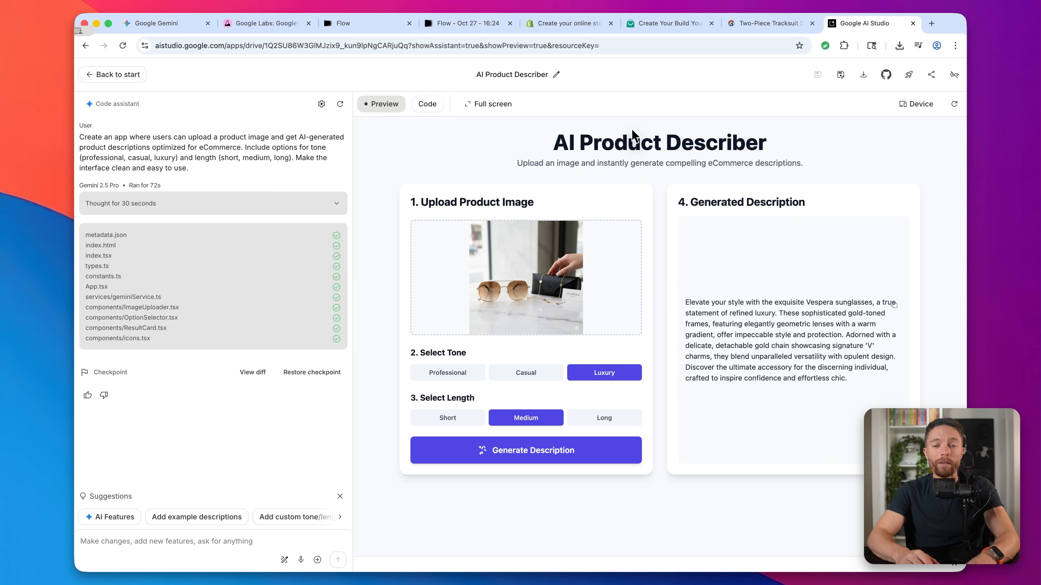